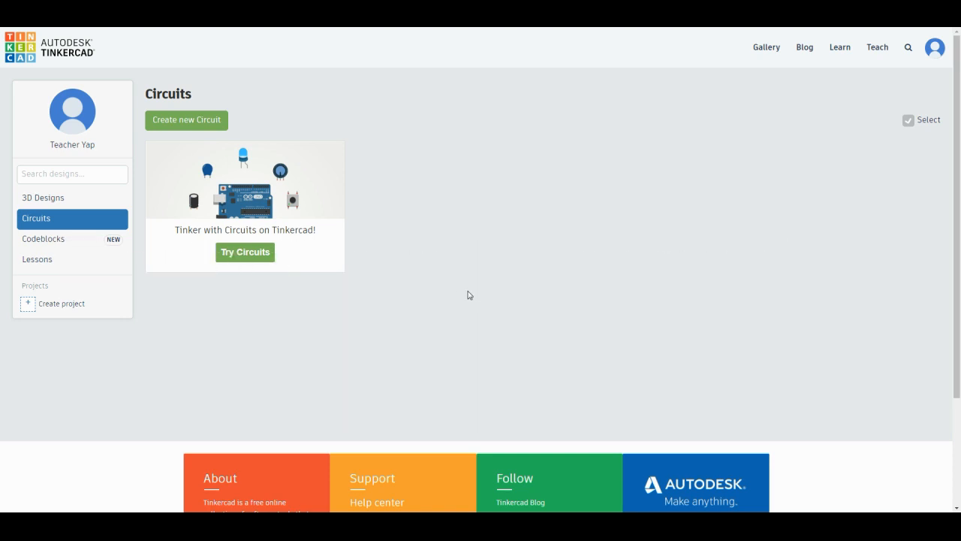
mouse_move(55, 200)
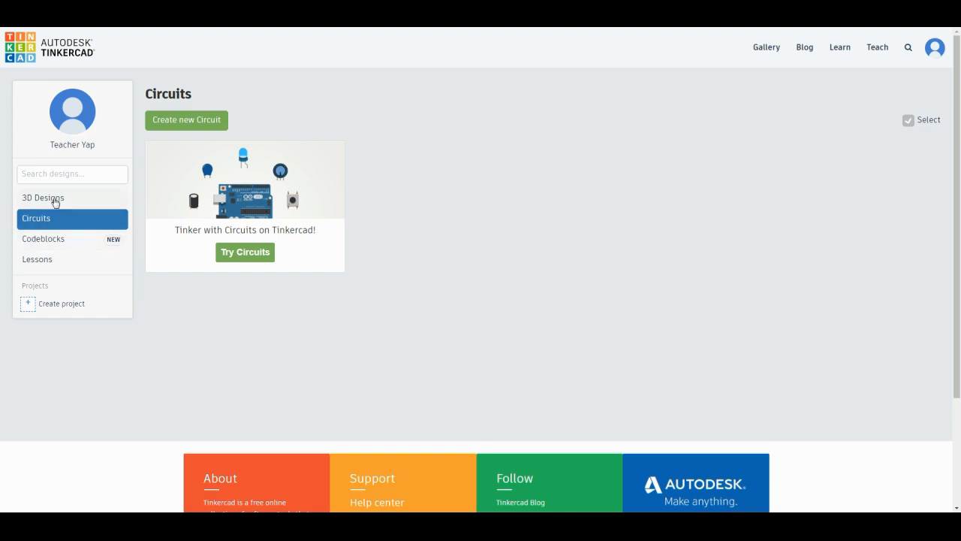
mouse_move(55, 222)
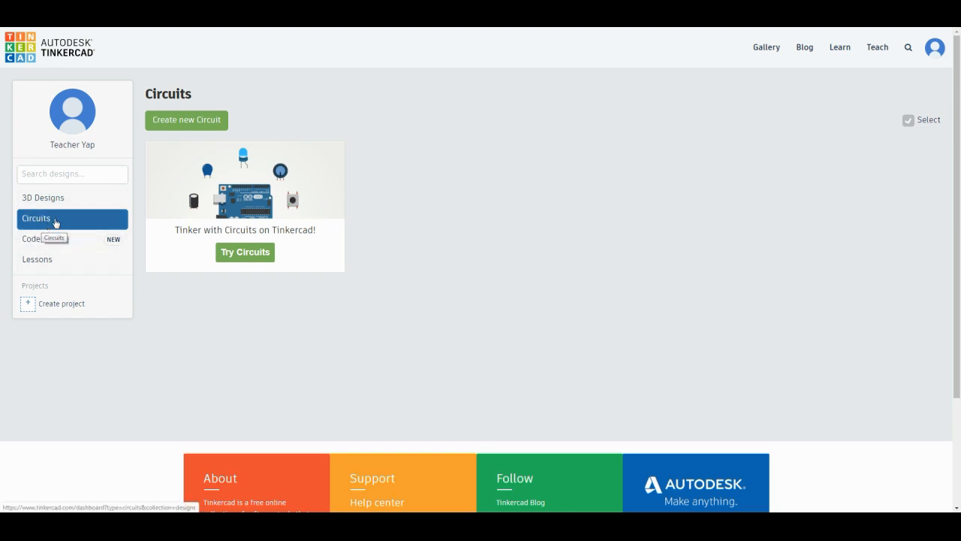
mouse_move(186, 120)
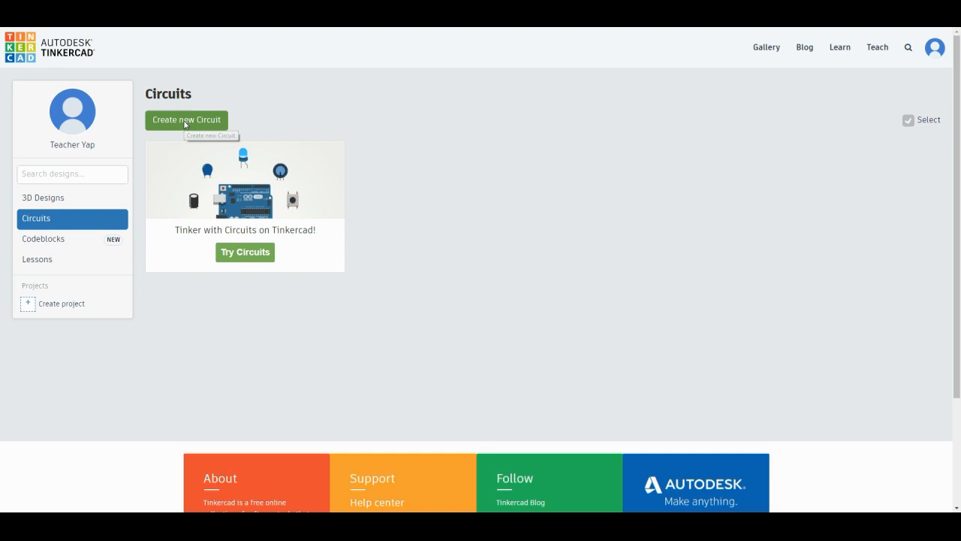
- Create a new circuit from the Circuits dashboard
click(187, 120)
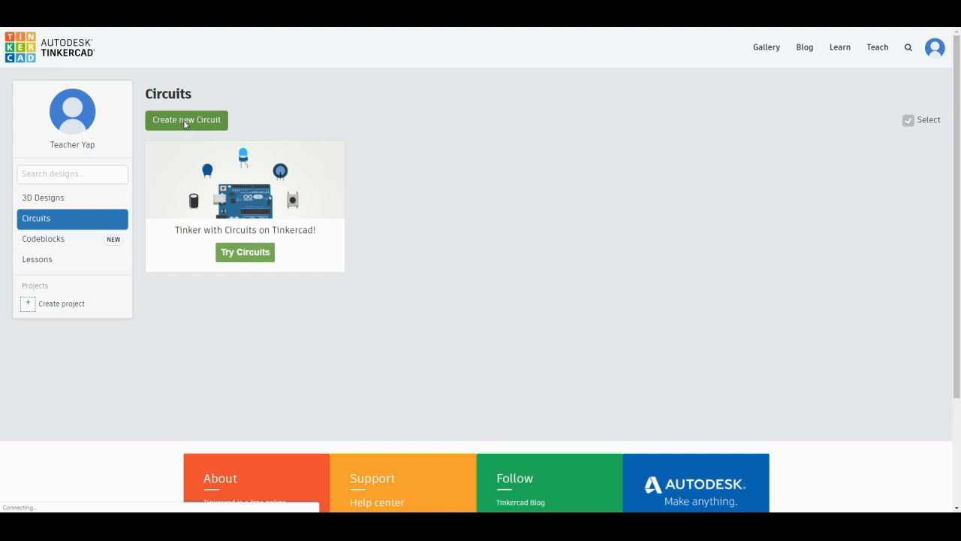
click(186, 119)
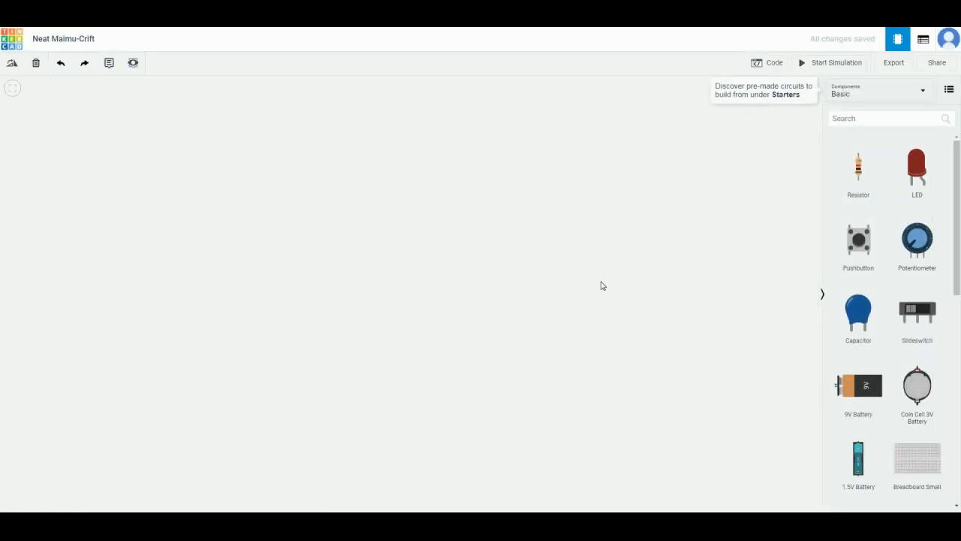
mouse_move(180, 410)
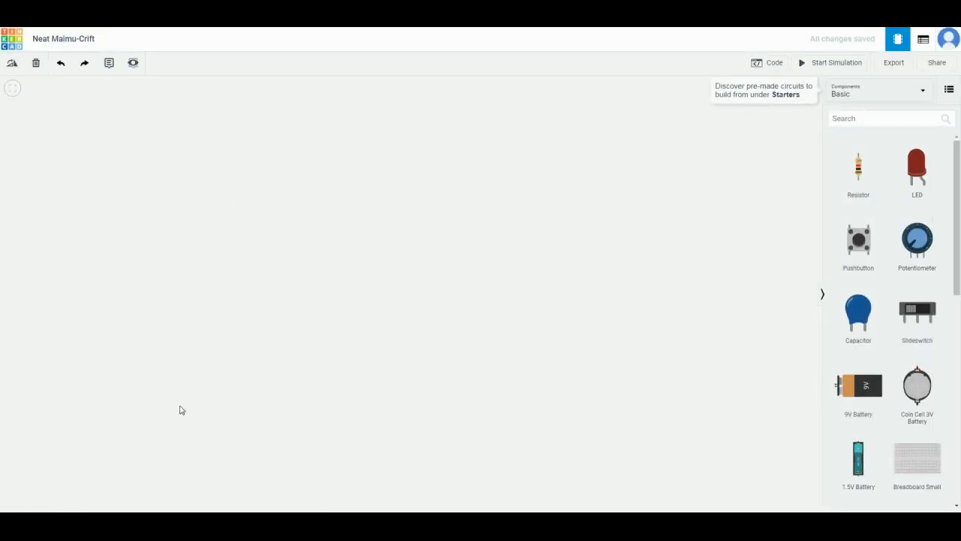
mouse_move(344, 309)
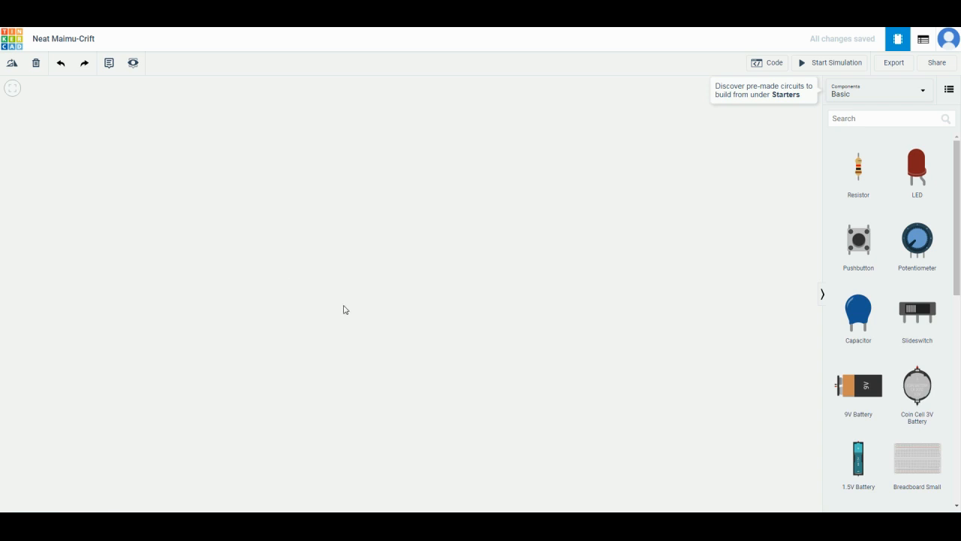
mouse_move(419, 266)
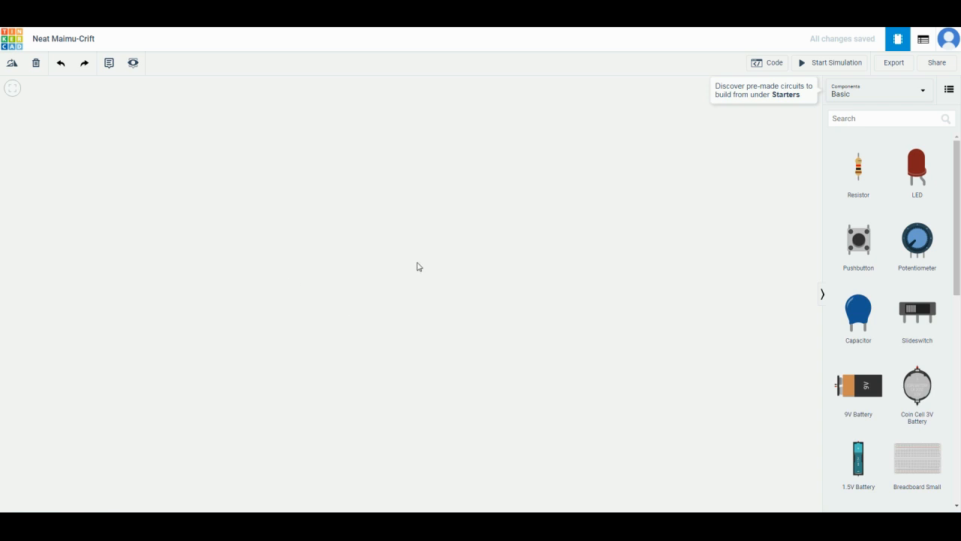
mouse_move(68, 51)
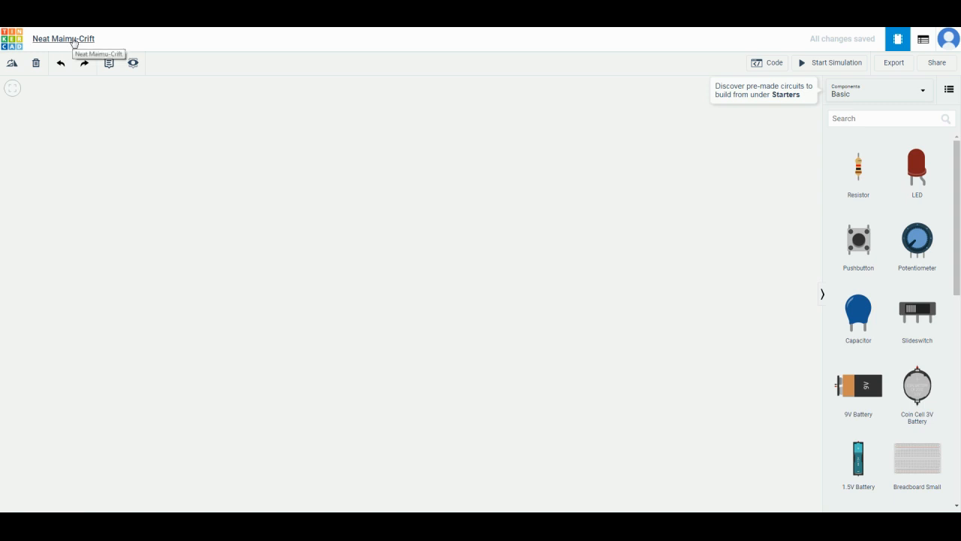
- Change the circuit title to 'Exercise 1.1'
click(63, 38)
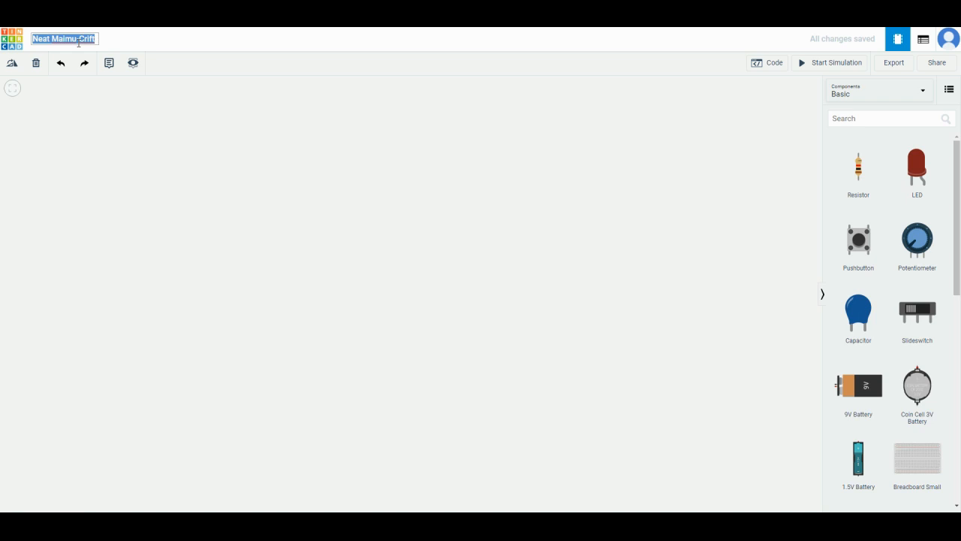
text(Exercise)
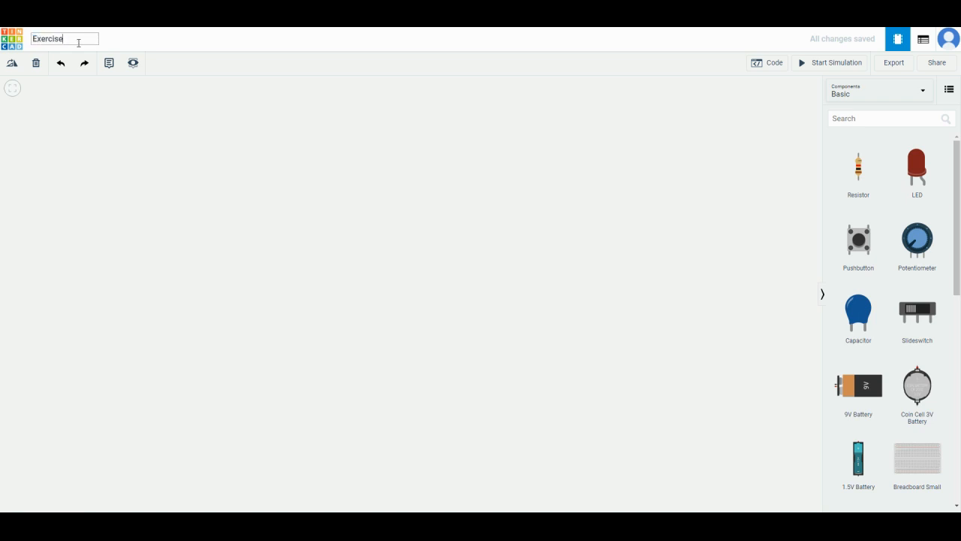
text(1.1)
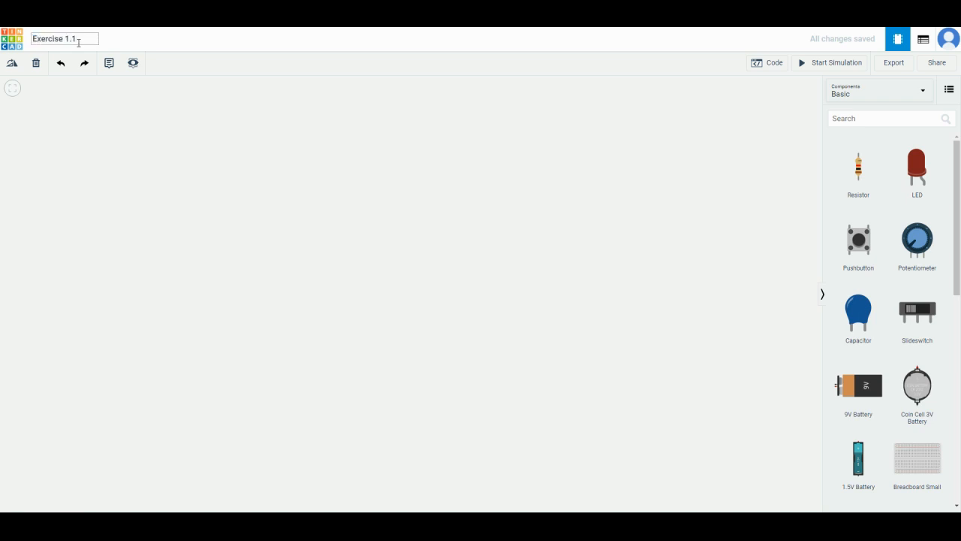
click(63, 38)
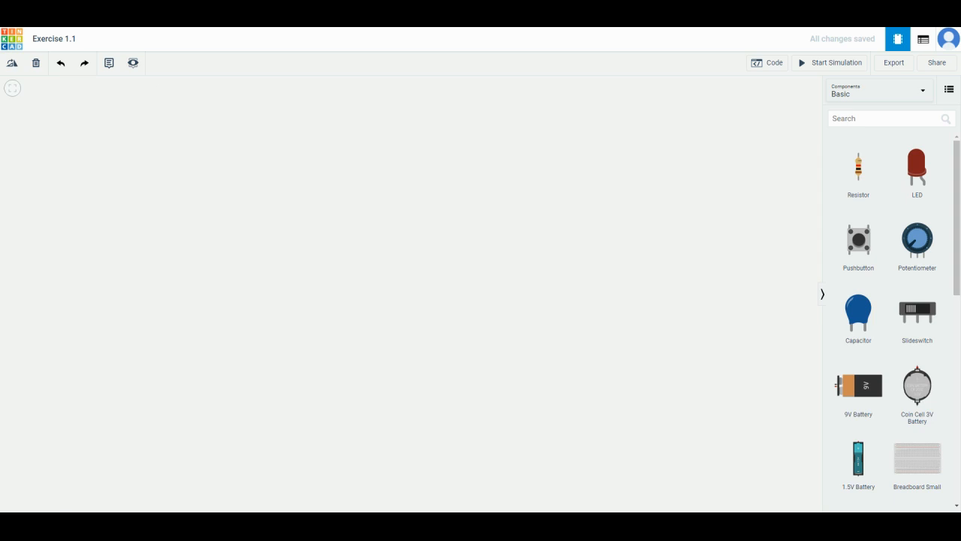
mouse_move(434, 222)
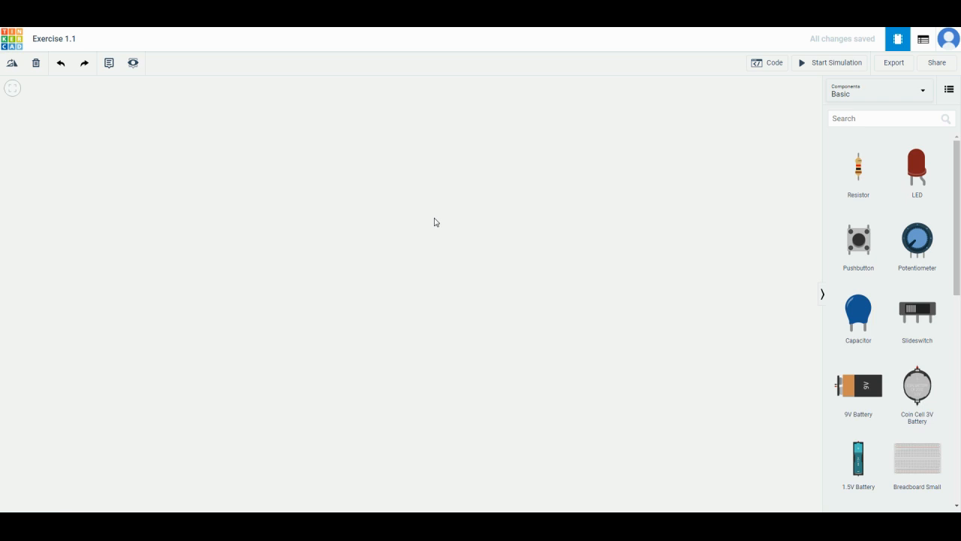
mouse_move(571, 232)
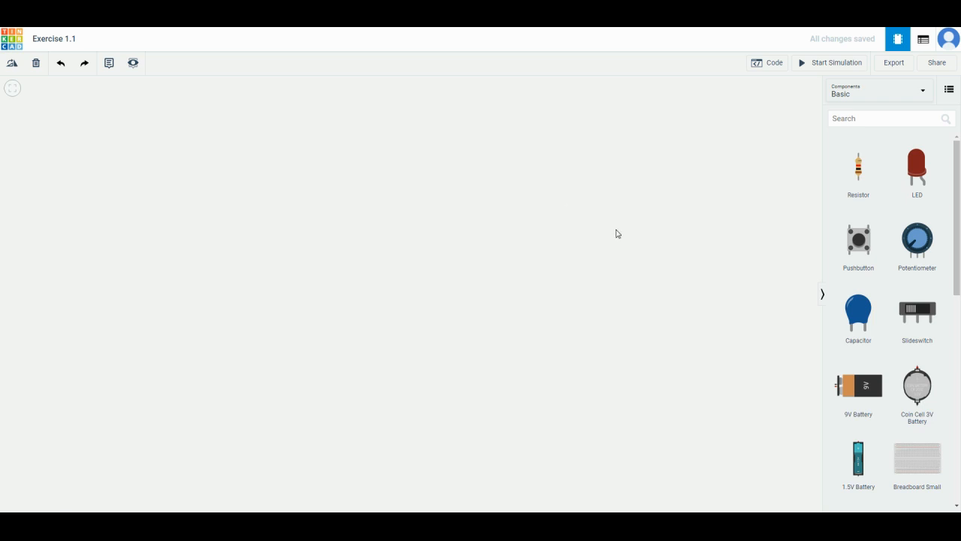
mouse_move(684, 260)
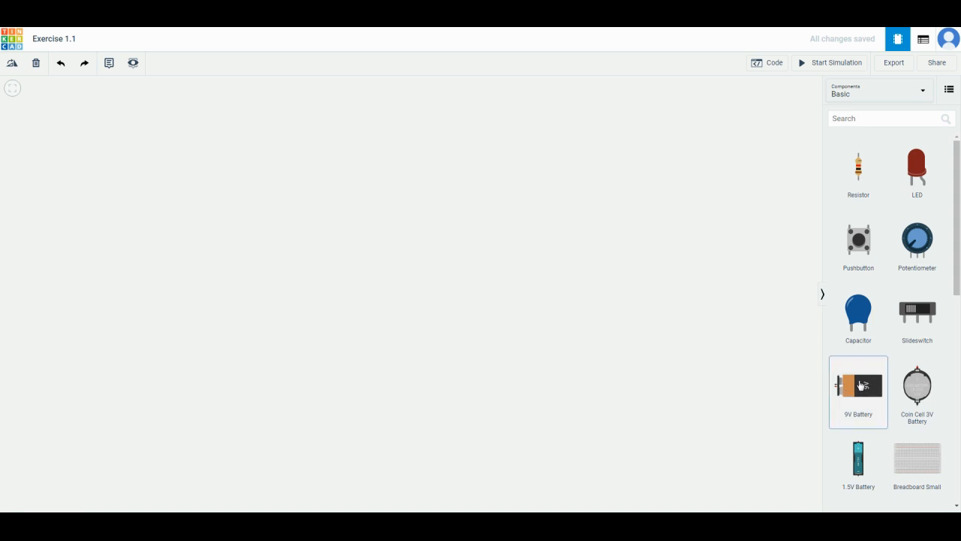
- Drag a 9V battery from the Basic components onto the workplane
drag(859, 385, 594, 188)
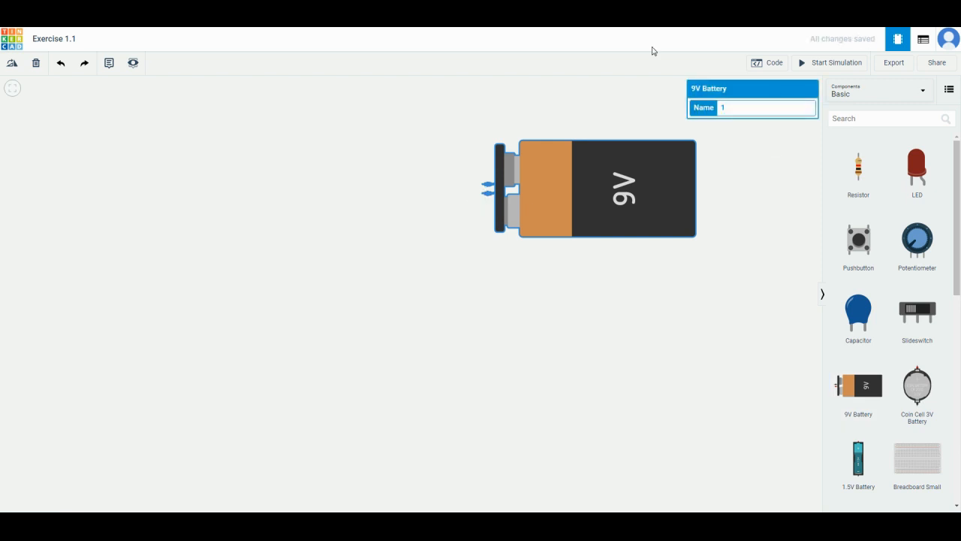
mouse_move(382, 109)
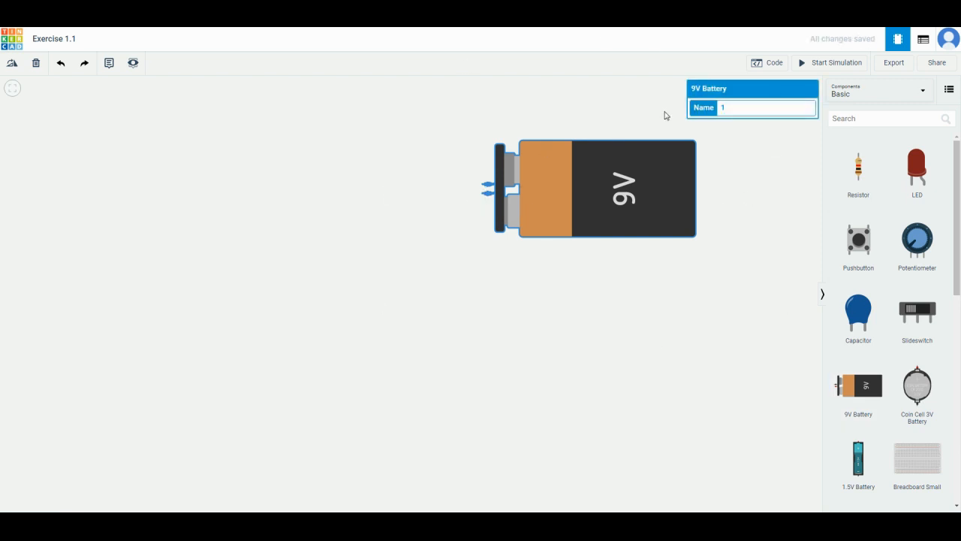
mouse_move(544, 52)
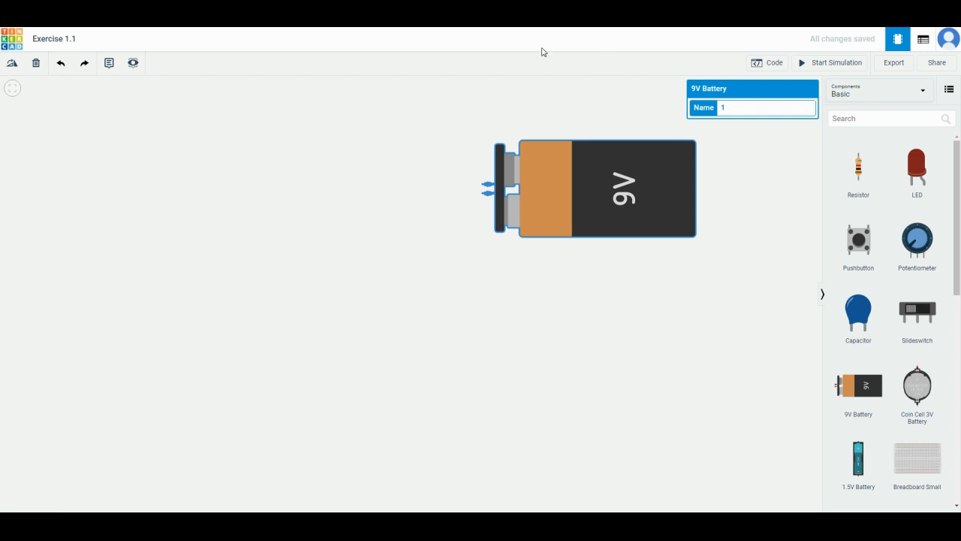
mouse_move(244, 126)
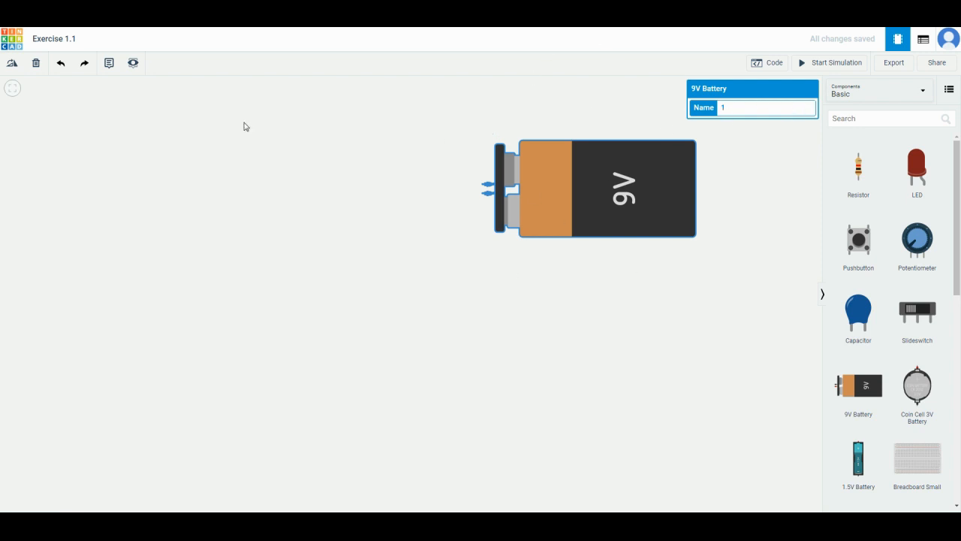
mouse_move(12, 63)
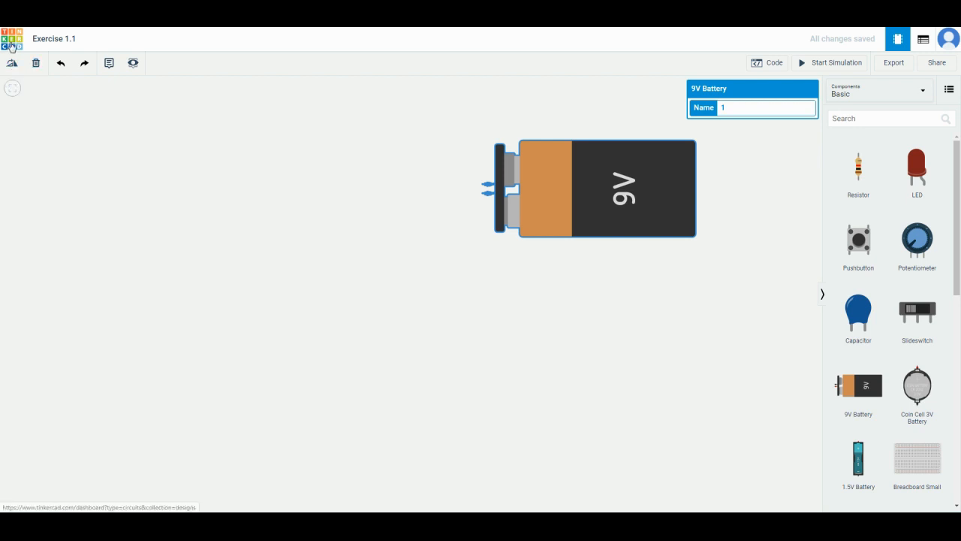
mouse_move(824, 234)
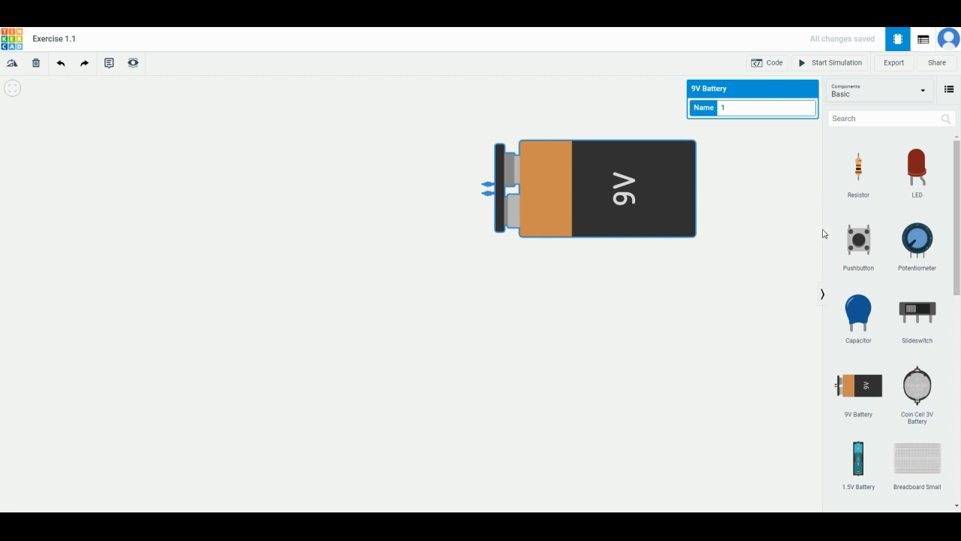
mouse_move(894, 137)
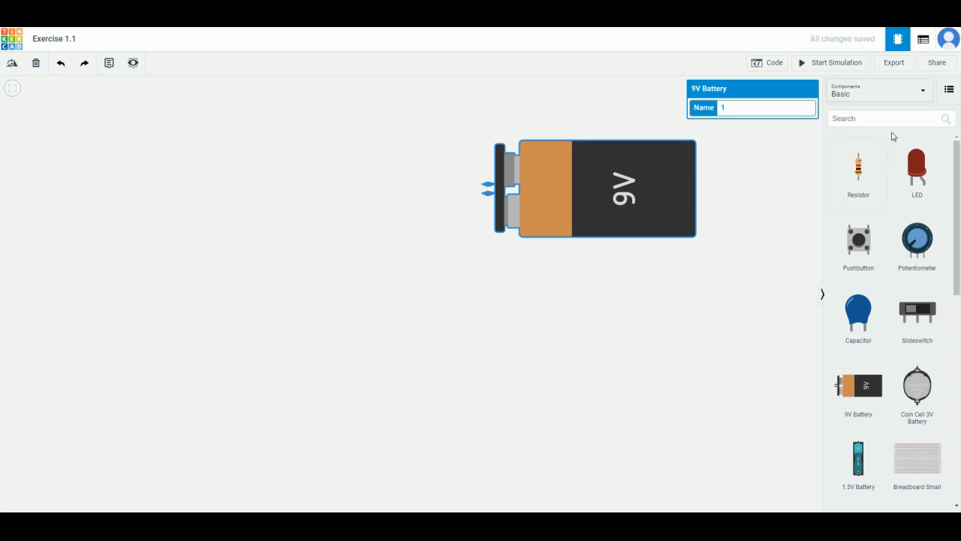
- Search the components and place a light bulb left of the 9V battery
click(890, 118)
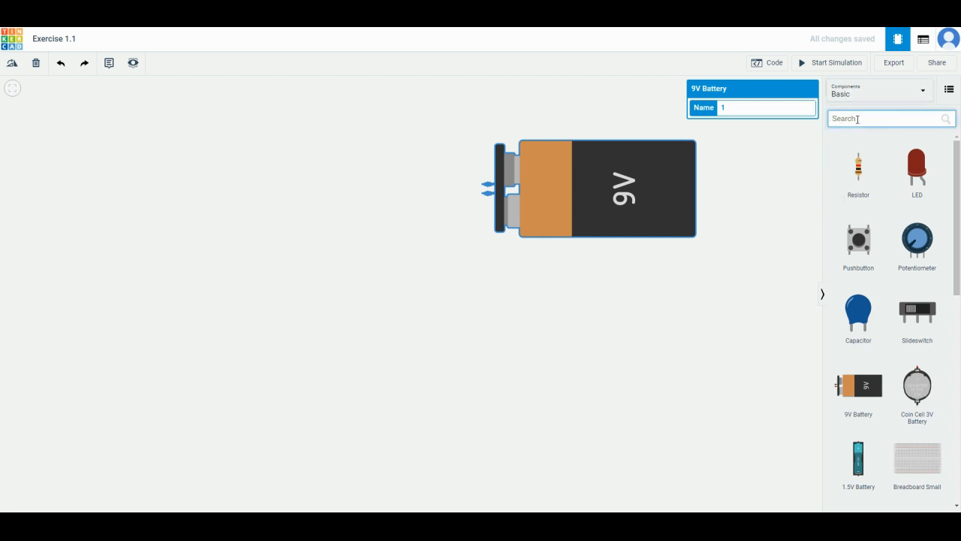
text(but)
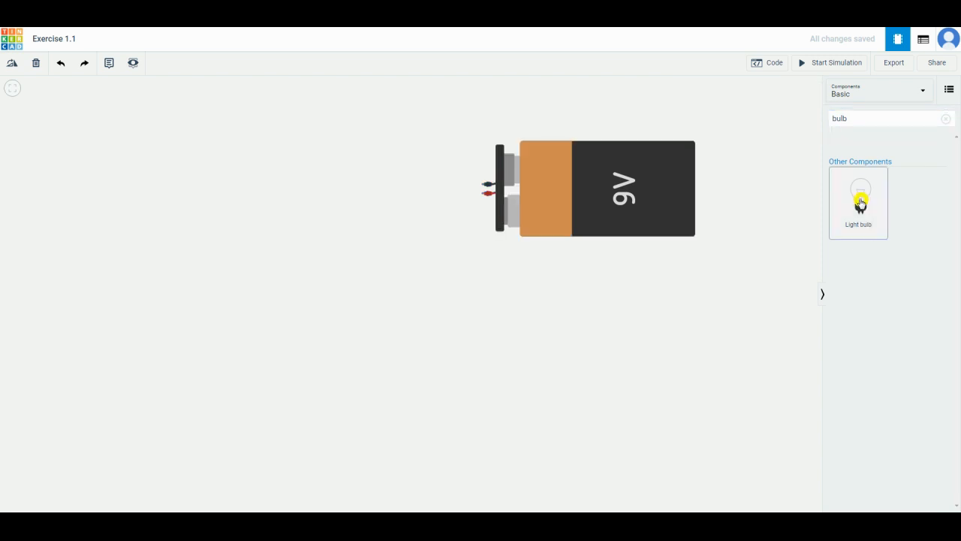
drag(858, 199, 337, 163)
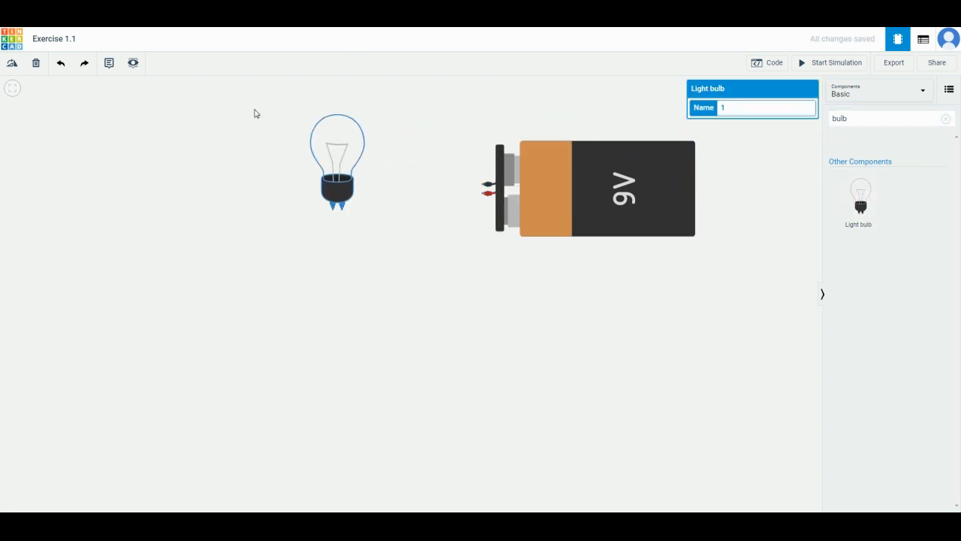
mouse_move(332, 208)
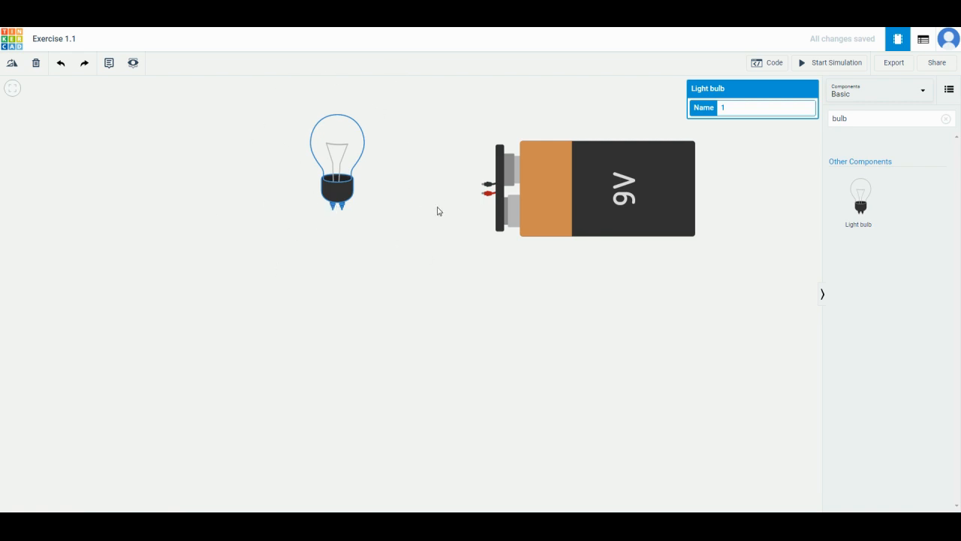
mouse_move(310, 282)
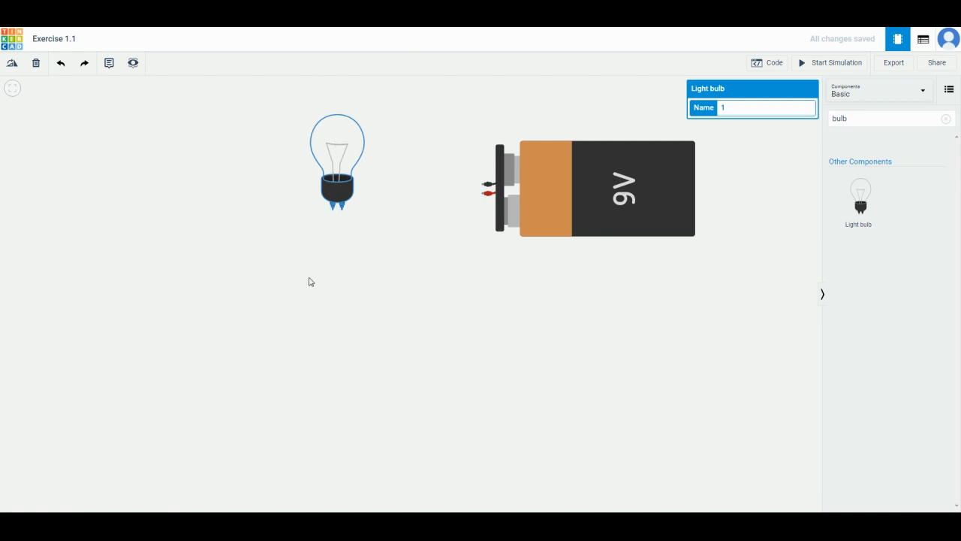
mouse_move(295, 122)
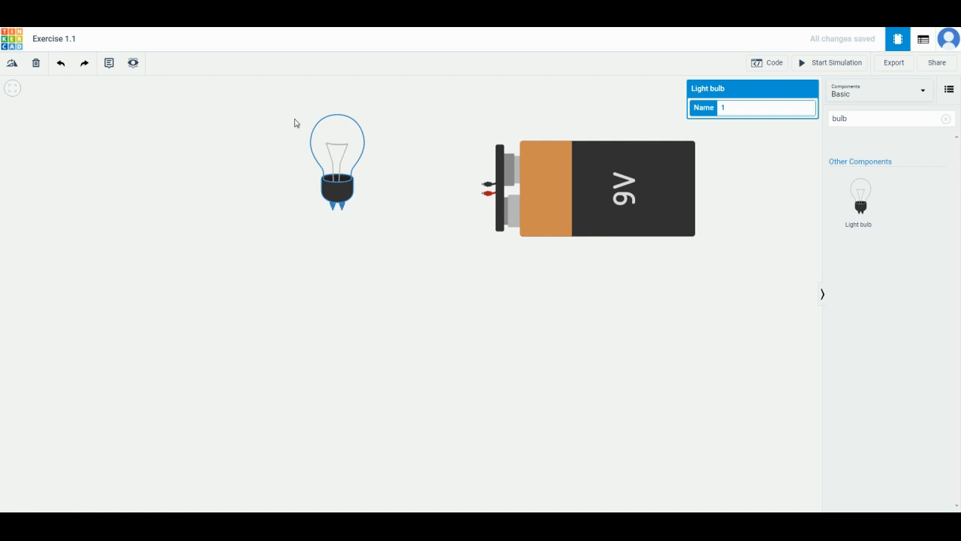
mouse_move(403, 164)
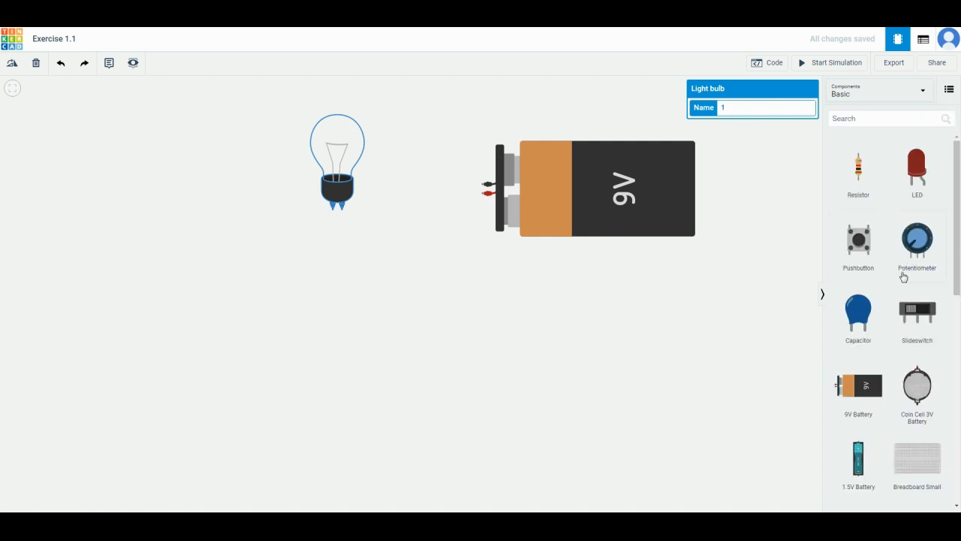
scroll(down, 3)
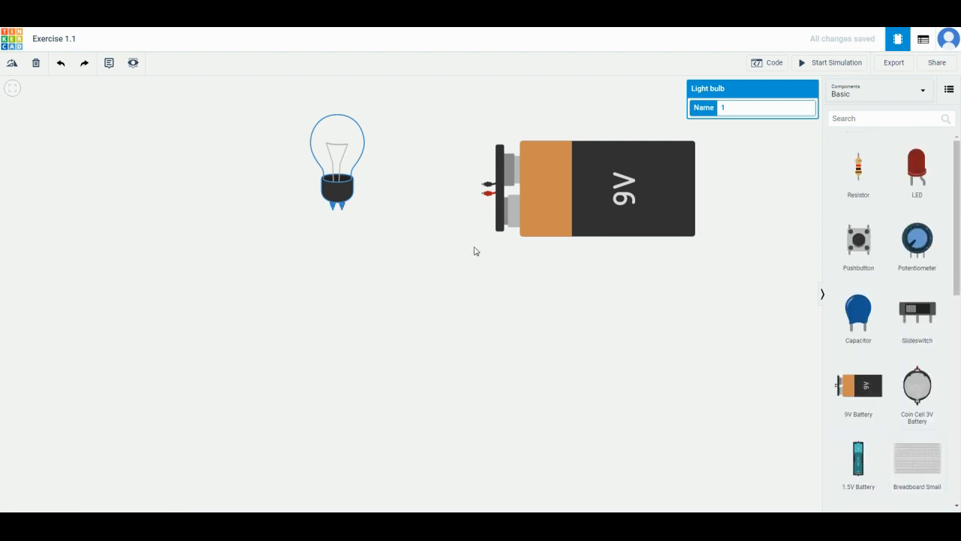
mouse_move(484, 187)
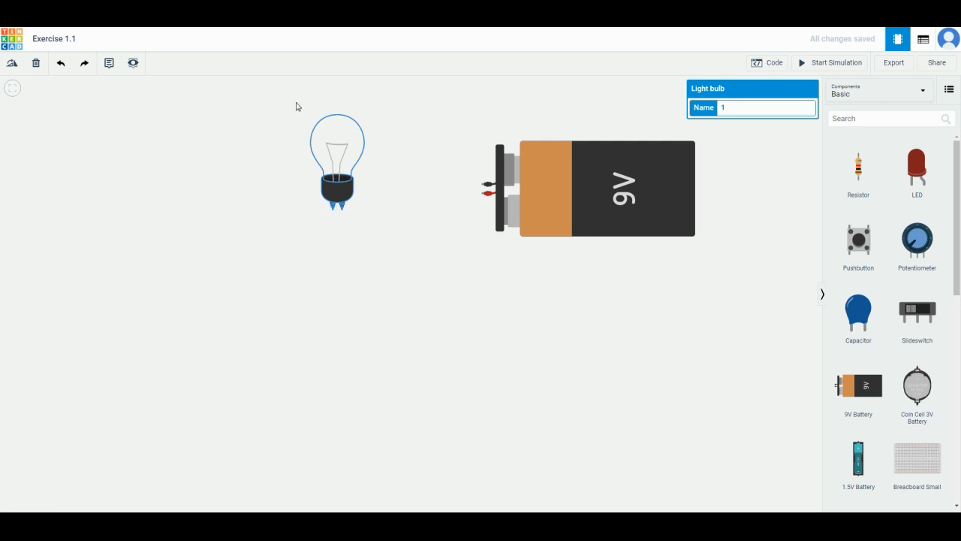
mouse_move(432, 214)
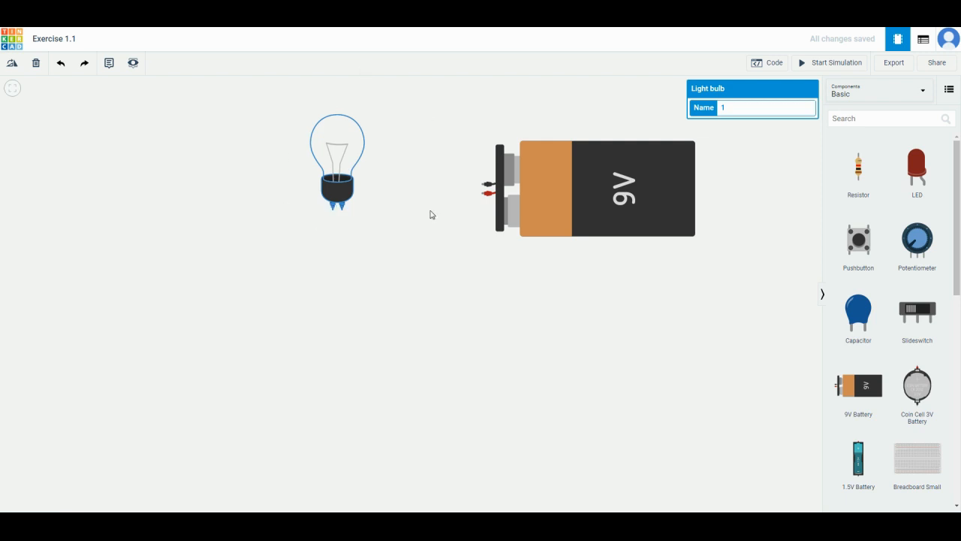
mouse_move(484, 186)
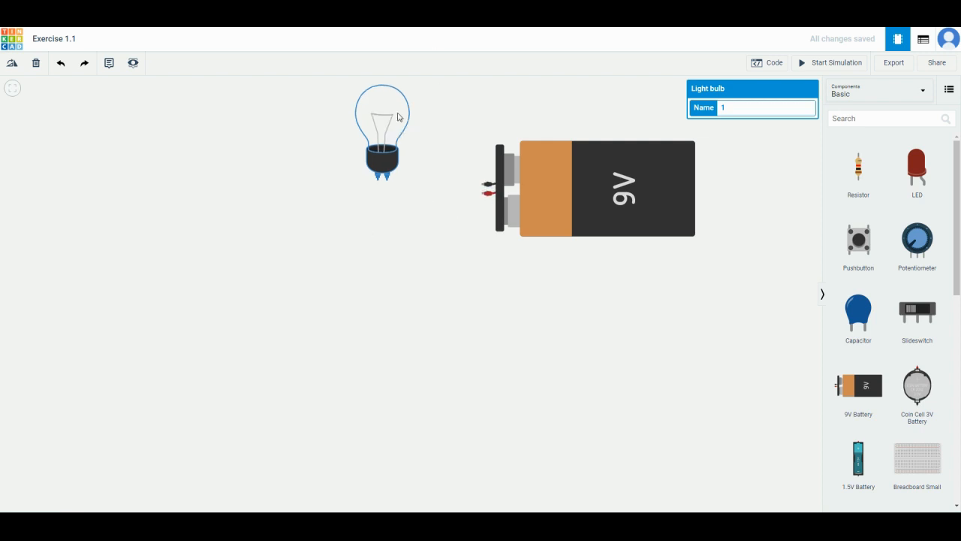
- Move and rotate the bulb, then wire both terminals to the battery
drag(381, 133, 362, 154)
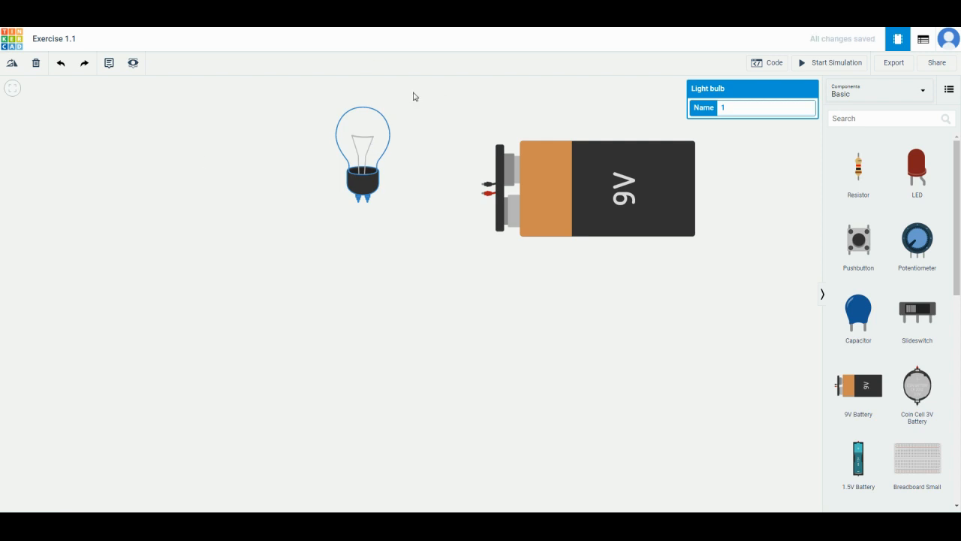
mouse_move(60, 66)
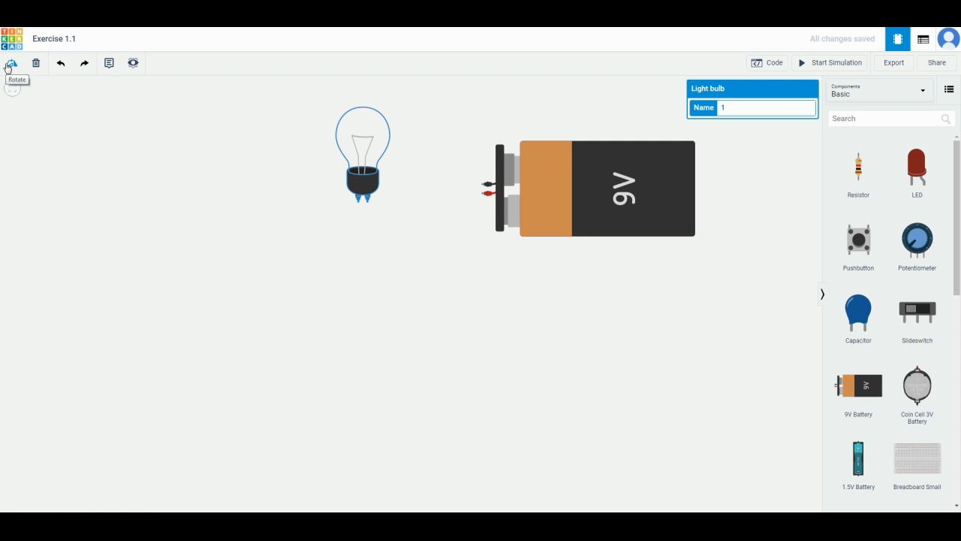
click(9, 62)
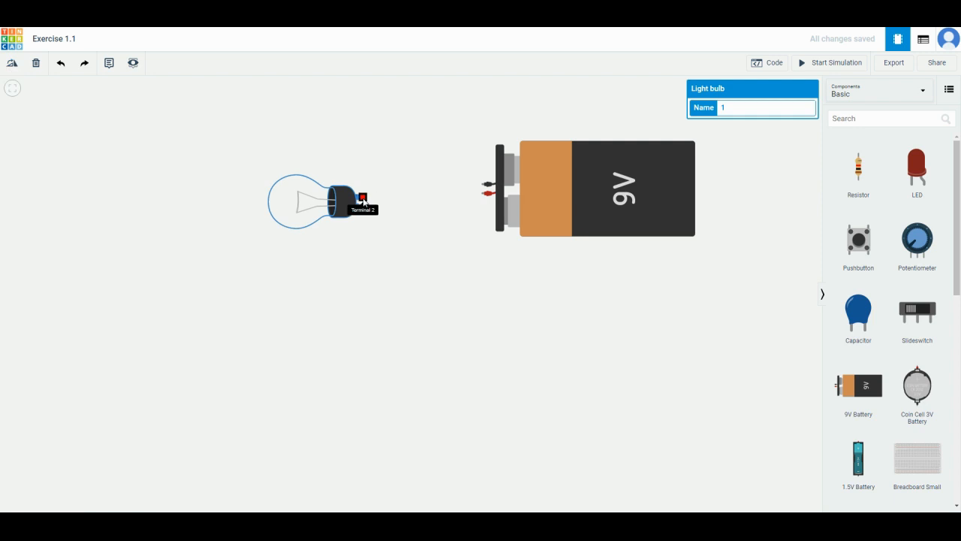
drag(363, 196, 481, 186)
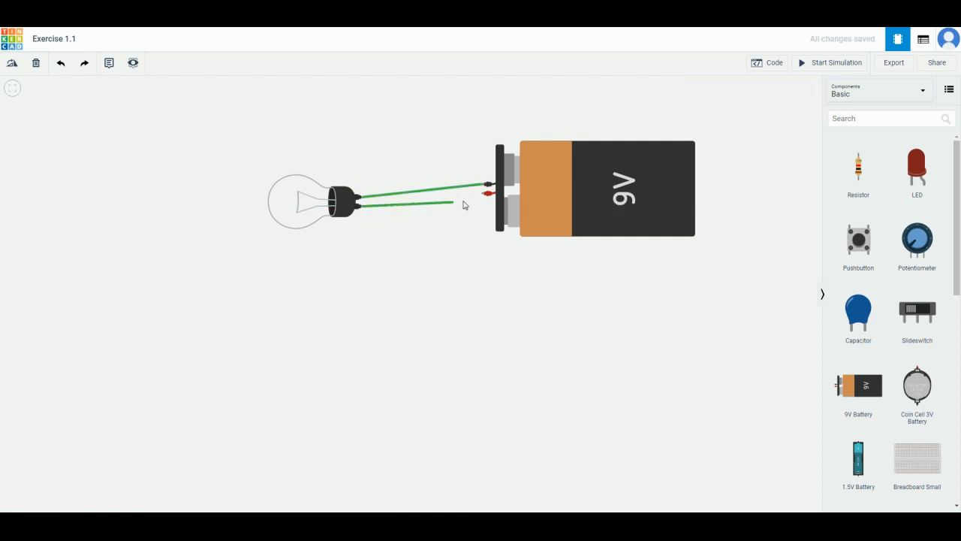
click(835, 62)
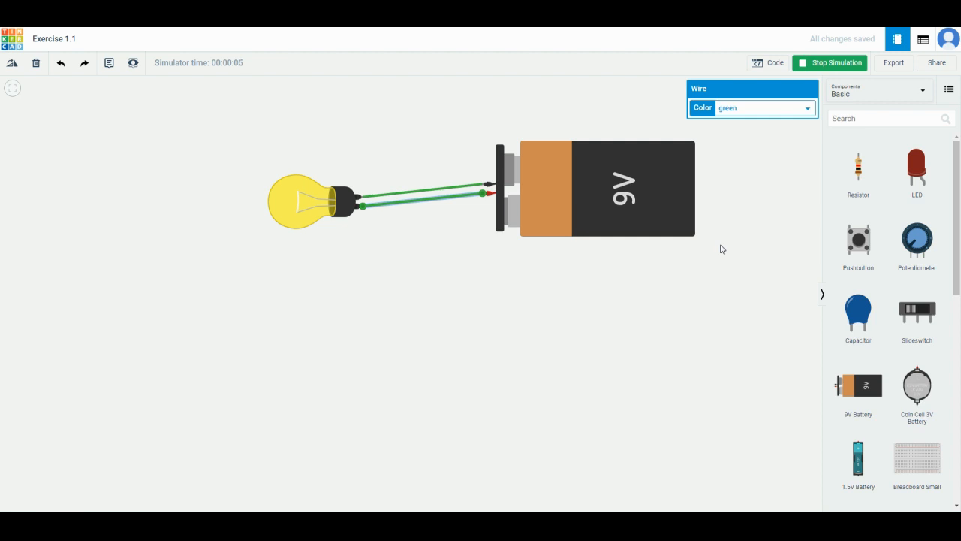
mouse_move(466, 296)
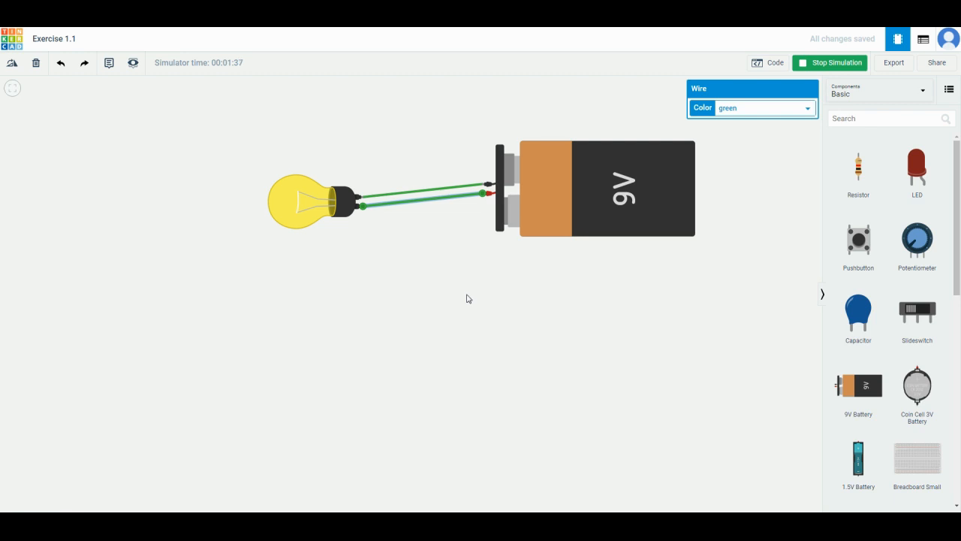
click(579, 187)
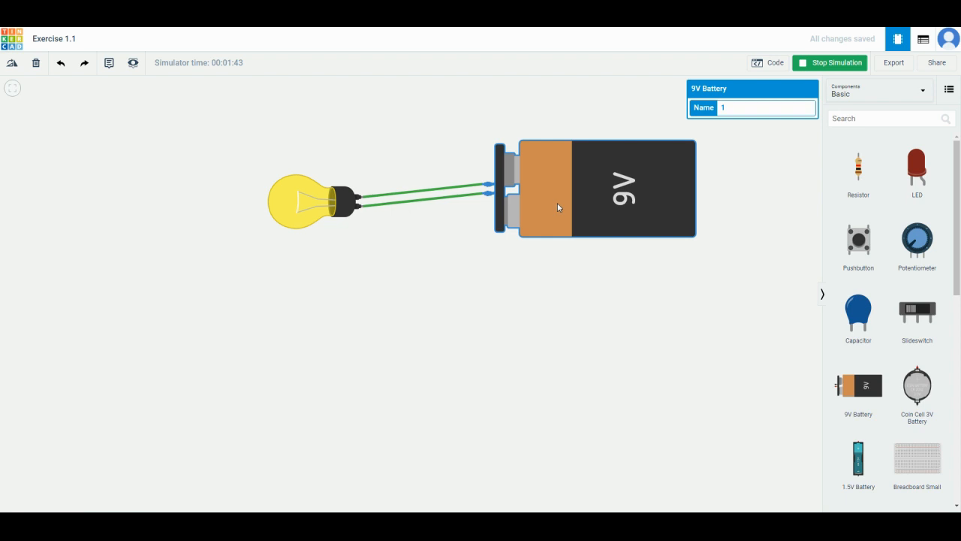
mouse_move(368, 115)
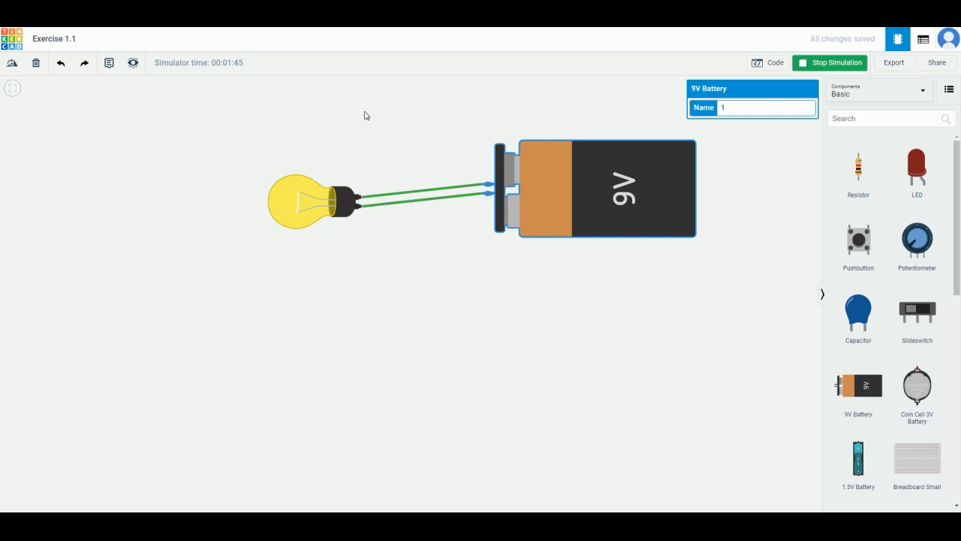
mouse_move(600, 205)
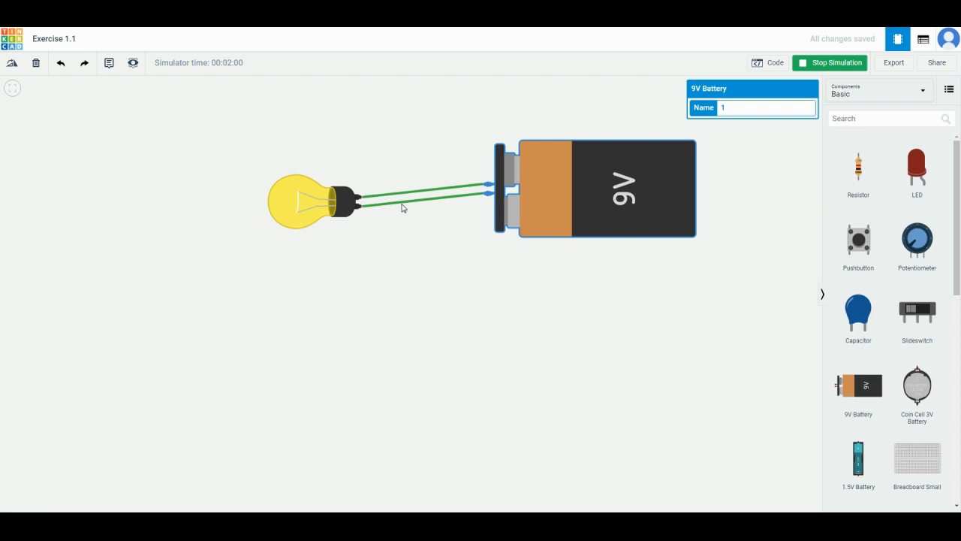
mouse_move(376, 174)
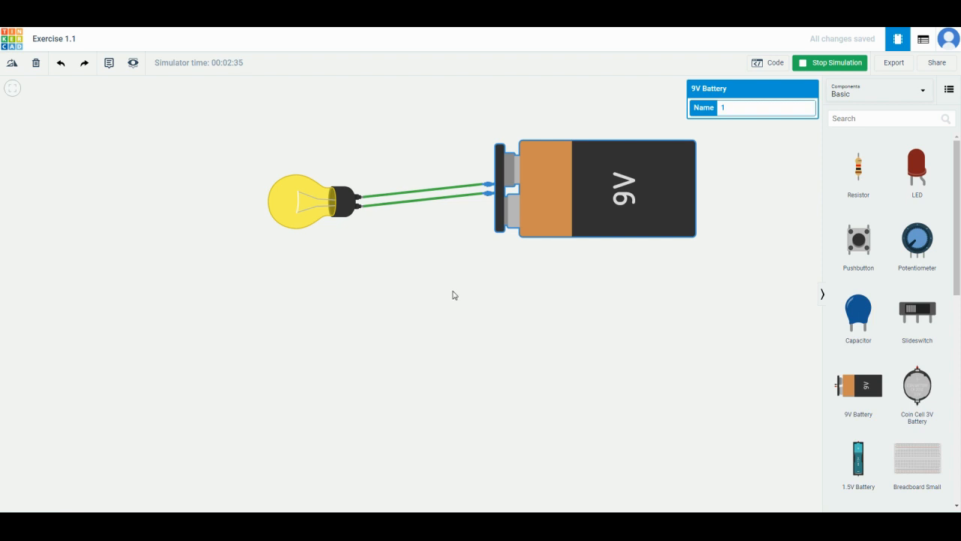
mouse_move(617, 270)
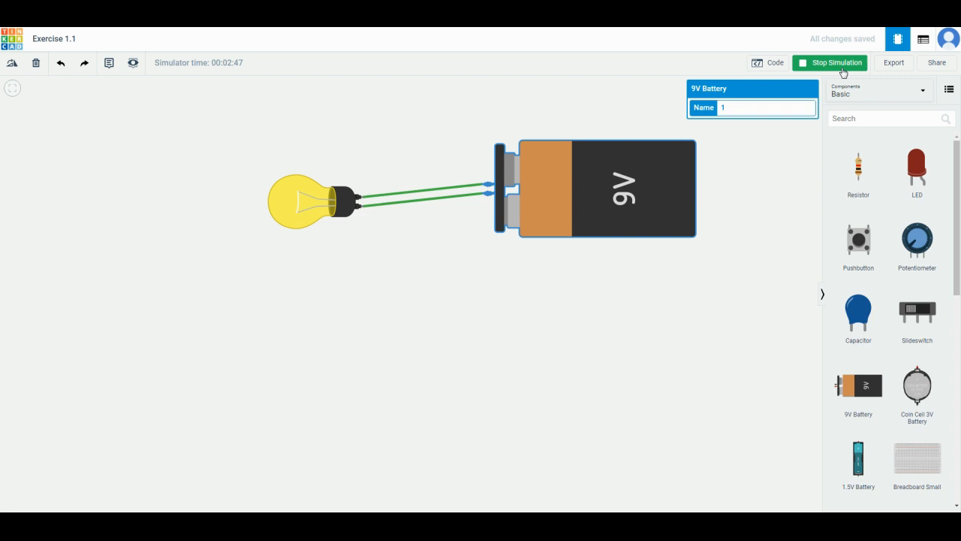
mouse_move(830, 63)
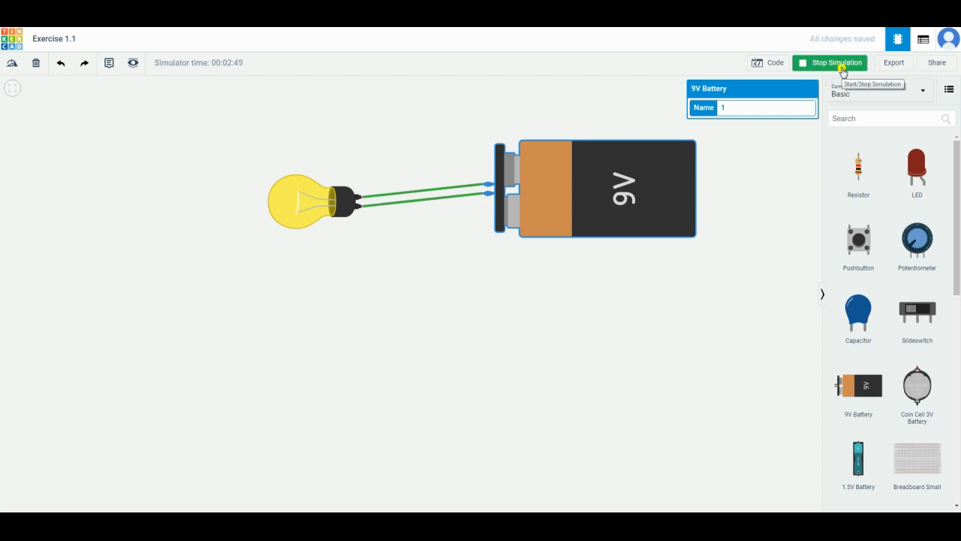
click(830, 63)
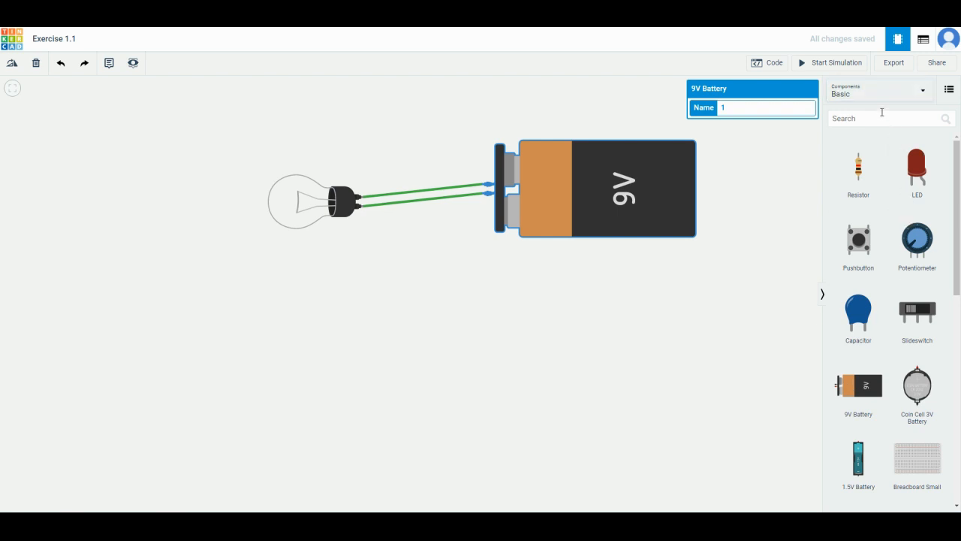
- Search 'uno' and add an Arduino Uno R3 below the battery circuit
click(890, 117)
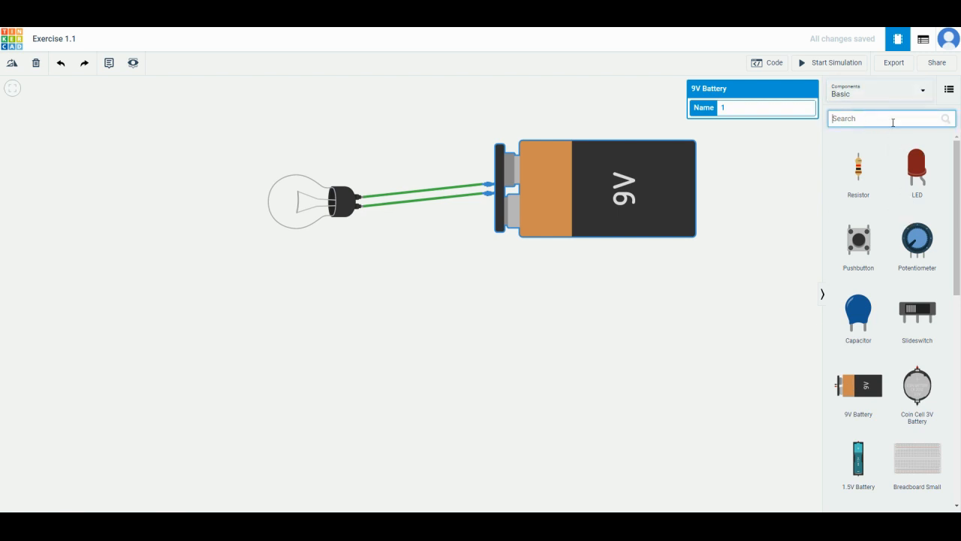
text(u)
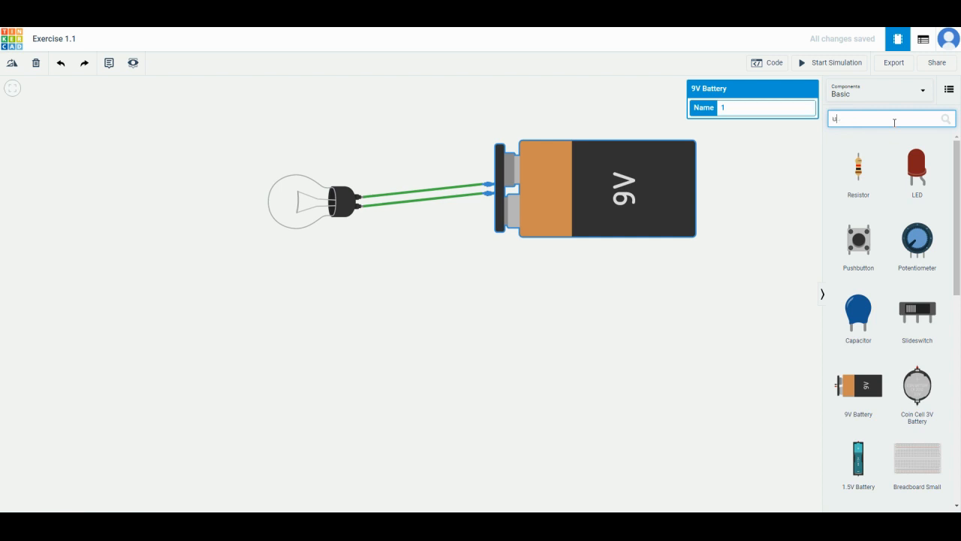
text(uno)
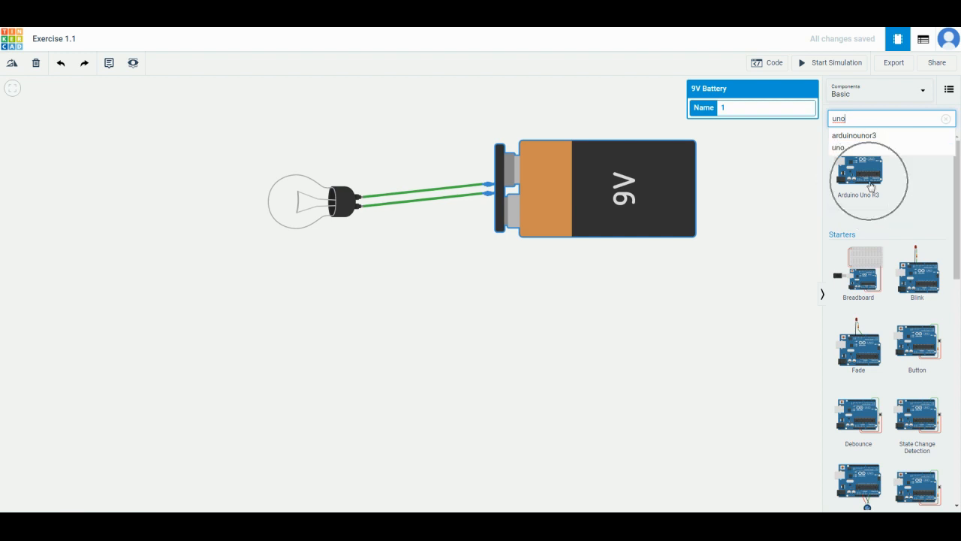
click(859, 173)
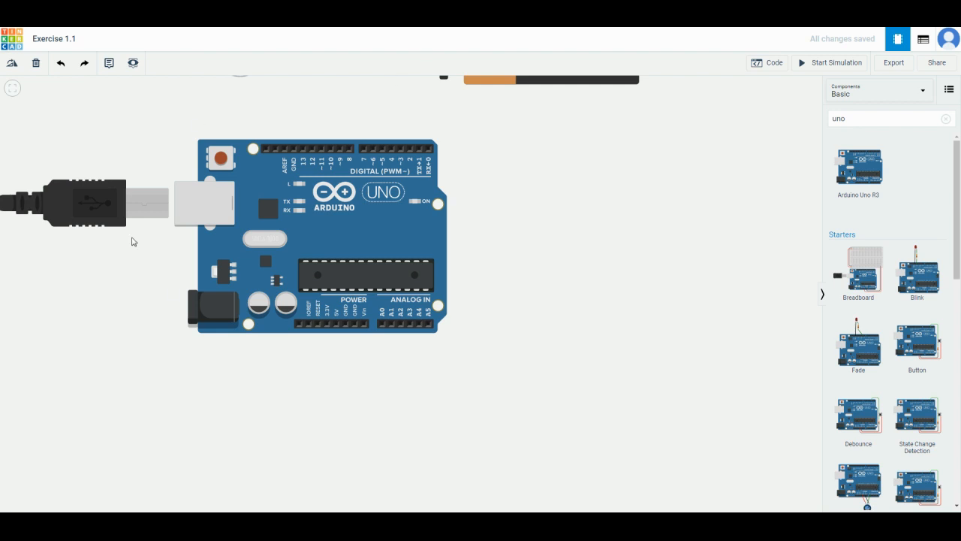
mouse_move(142, 234)
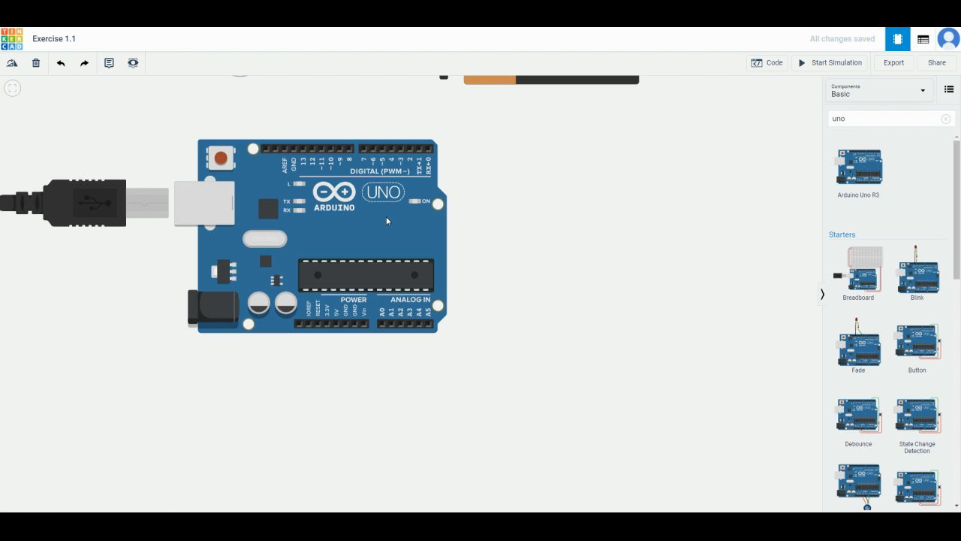
mouse_move(340, 219)
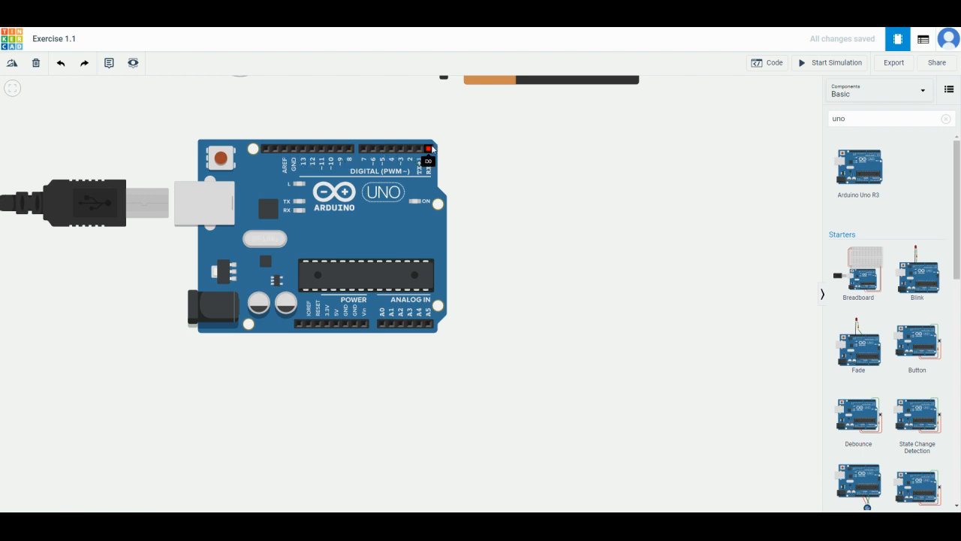
mouse_move(517, 179)
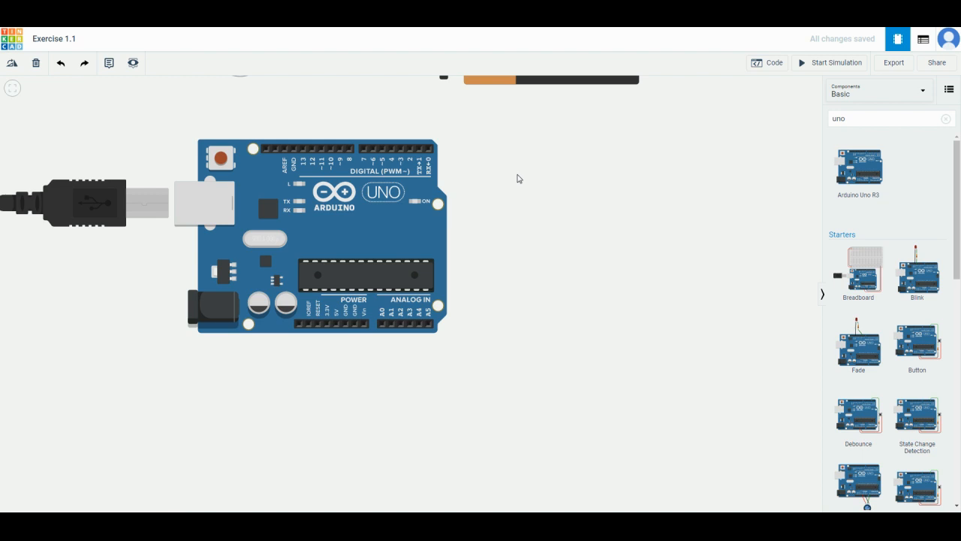
mouse_move(568, 272)
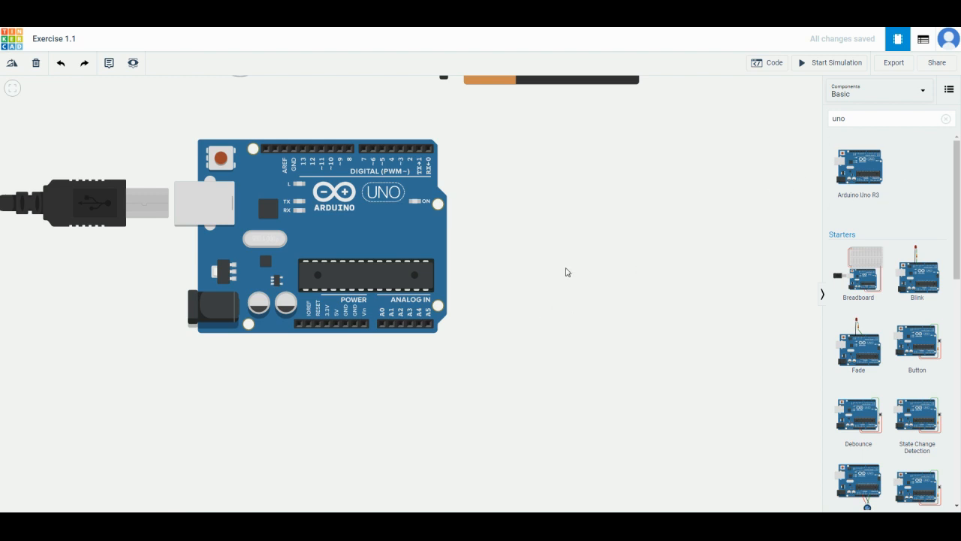
mouse_move(345, 215)
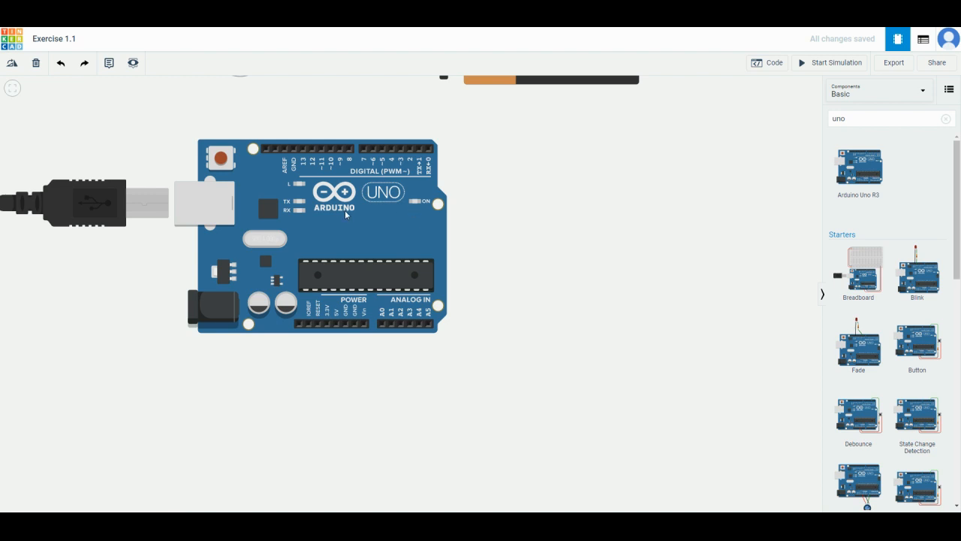
click(767, 62)
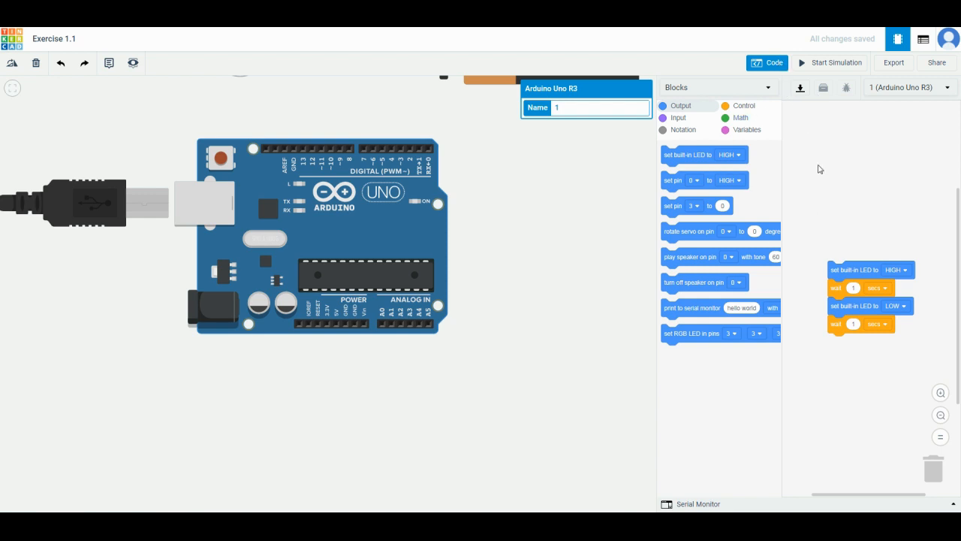
mouse_move(692, 256)
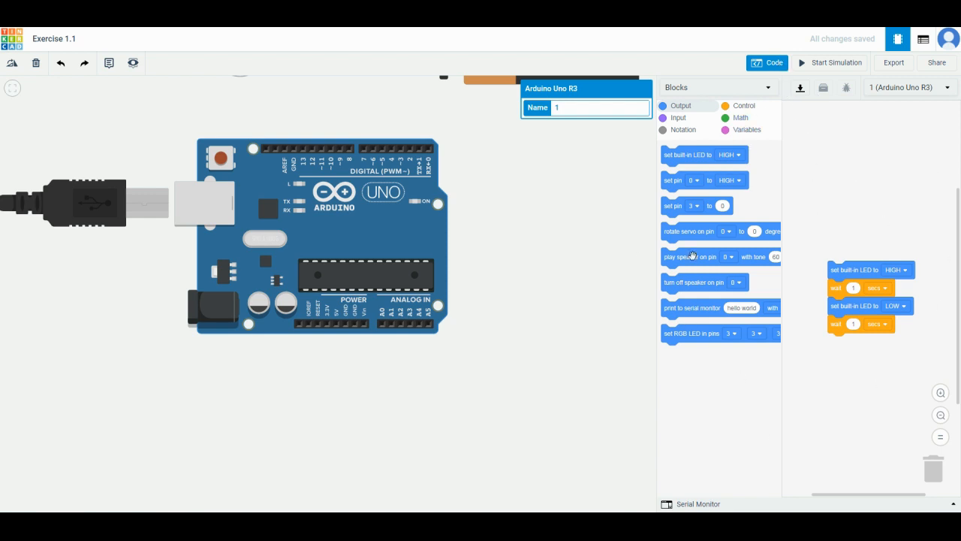
mouse_move(732, 284)
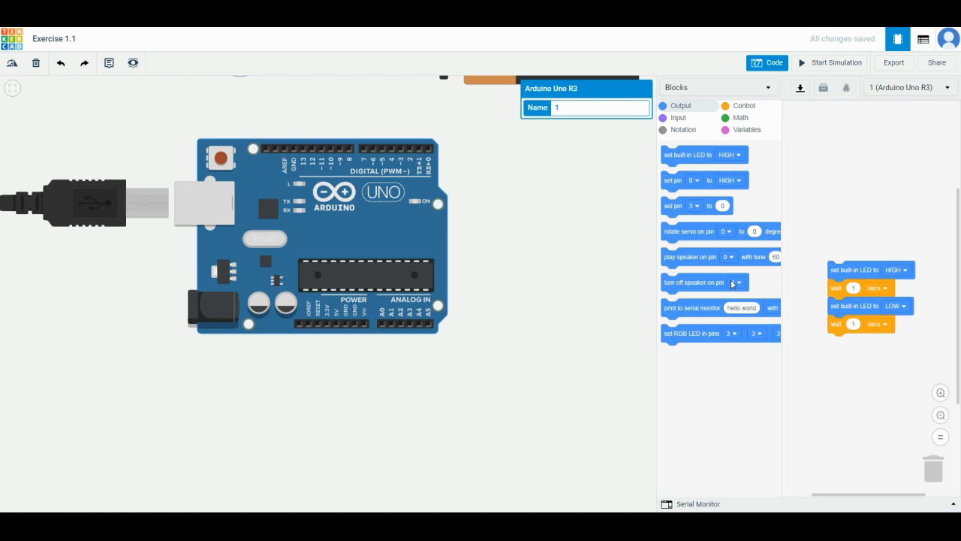
mouse_move(735, 274)
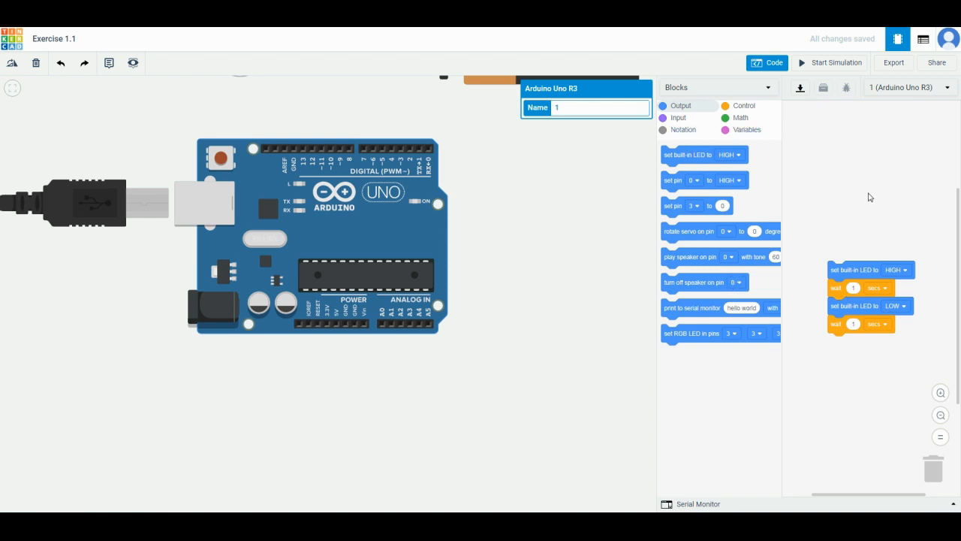
mouse_move(881, 189)
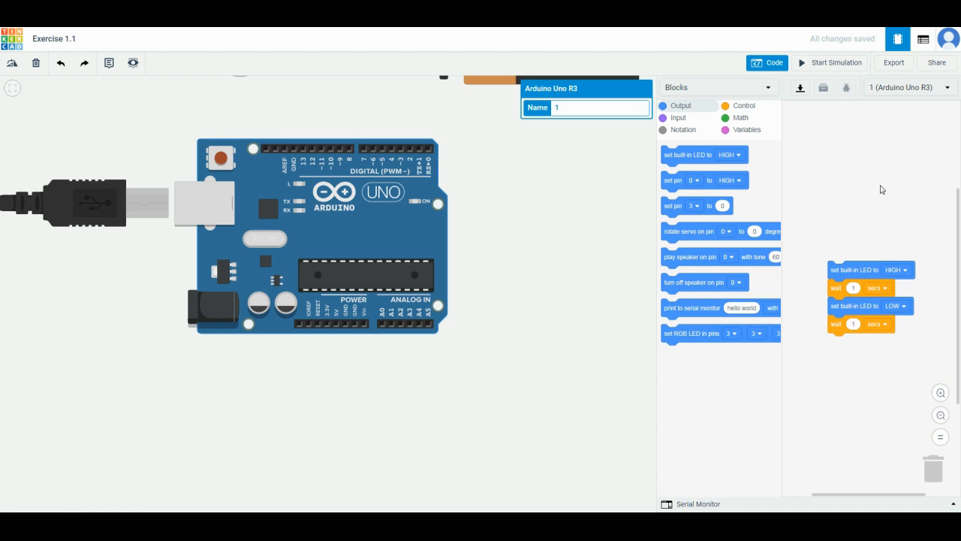
mouse_move(262, 255)
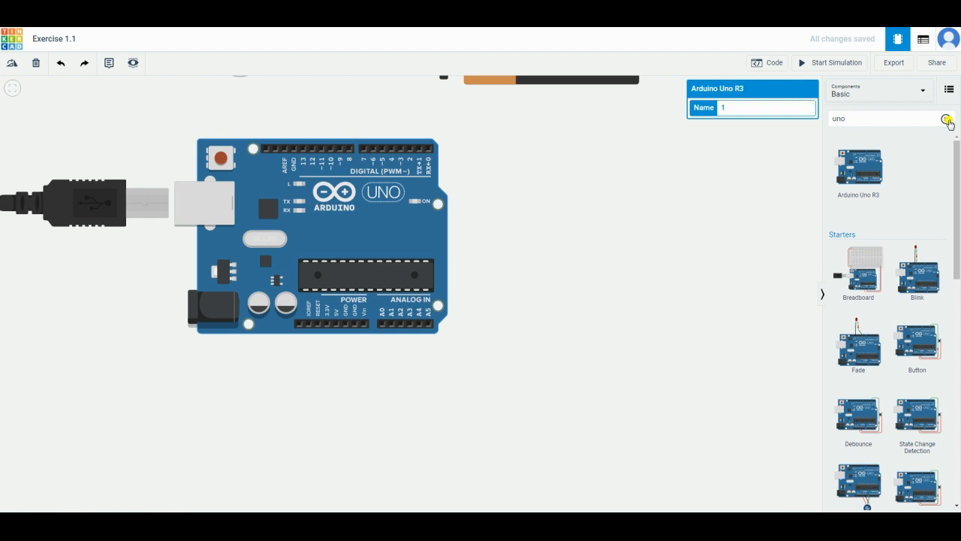
- Type 'bulb' into the component search box
text(bulb)
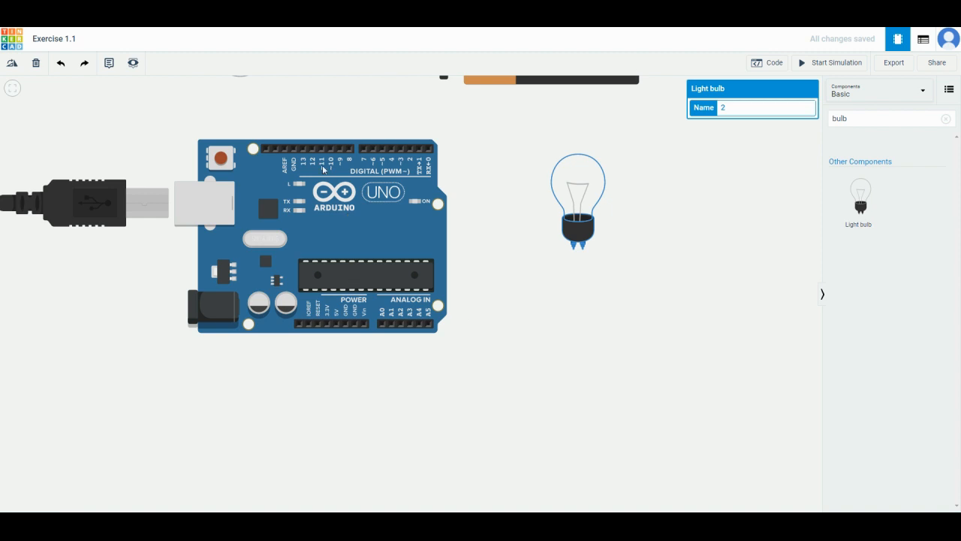
mouse_move(550, 252)
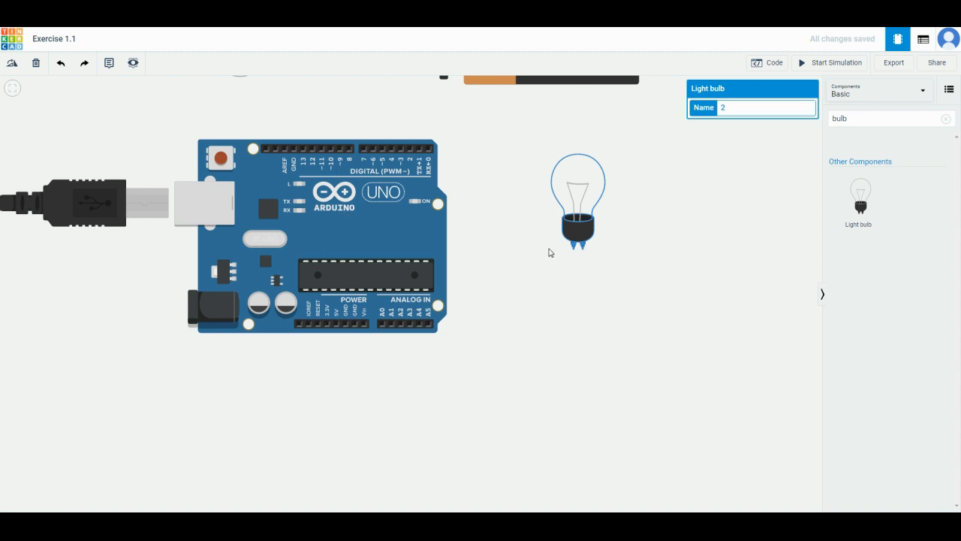
mouse_move(482, 215)
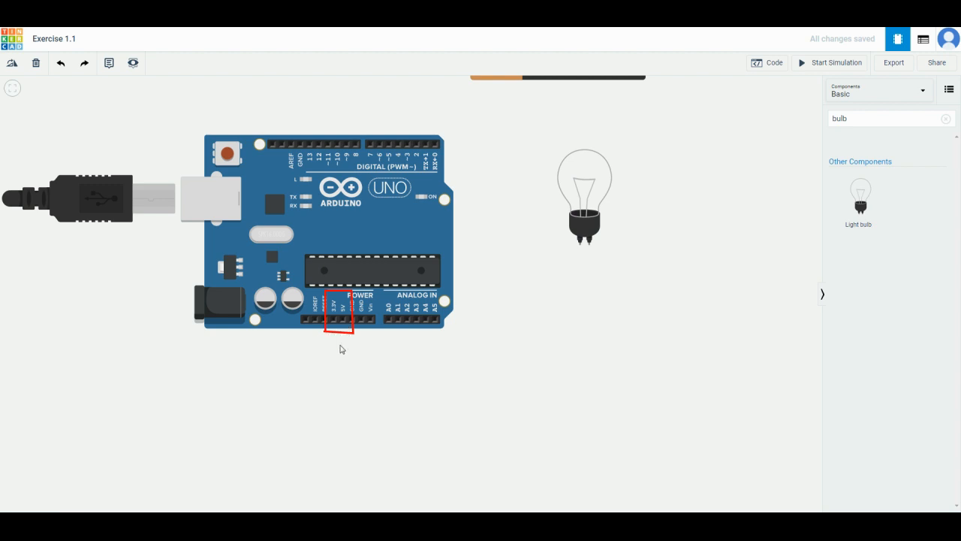
mouse_move(424, 131)
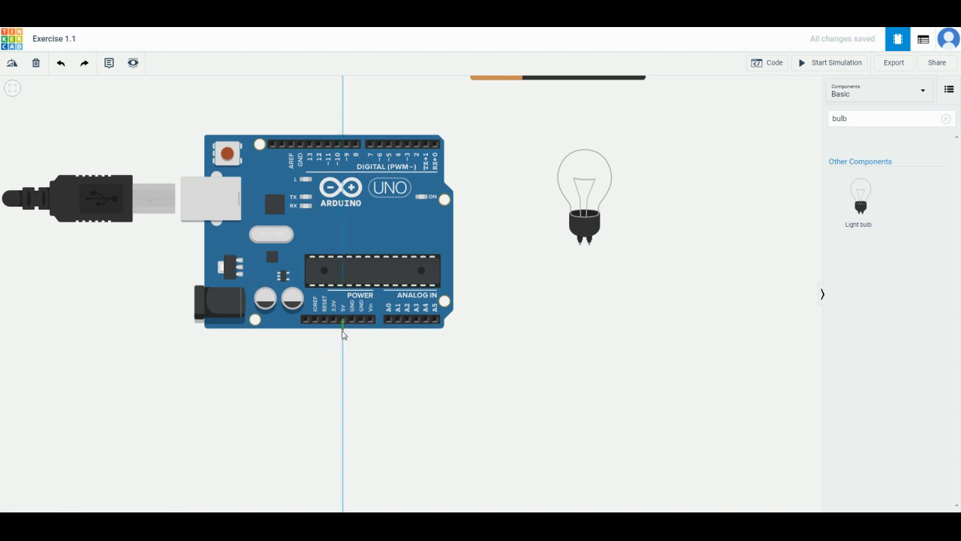
- Draw a wire from the Arduino's 5V pin to a bulb terminal
drag(343, 320, 579, 358)
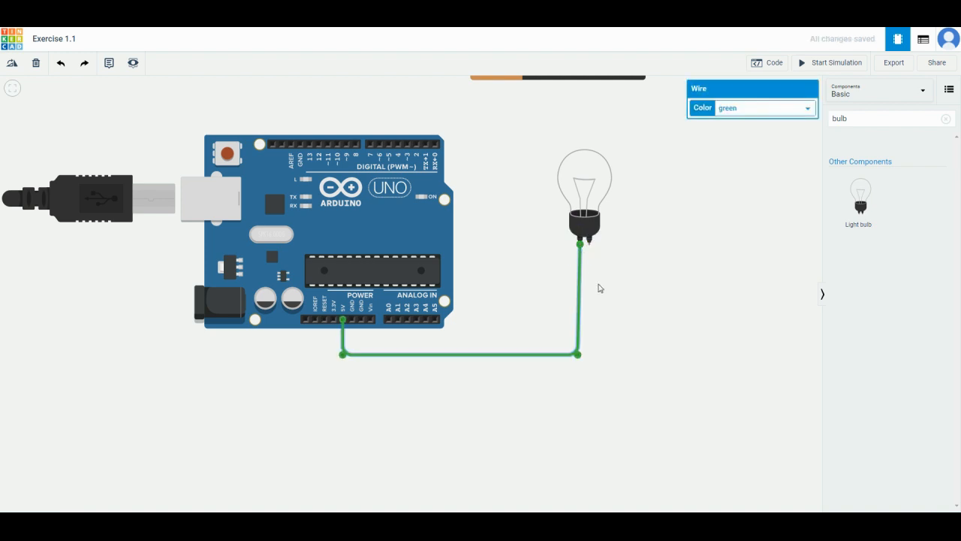
mouse_move(529, 120)
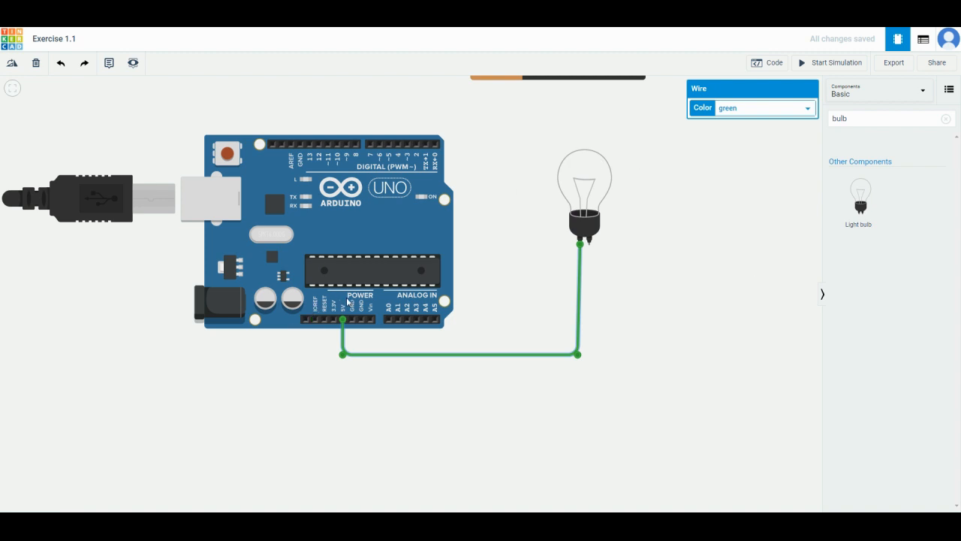
mouse_move(609, 247)
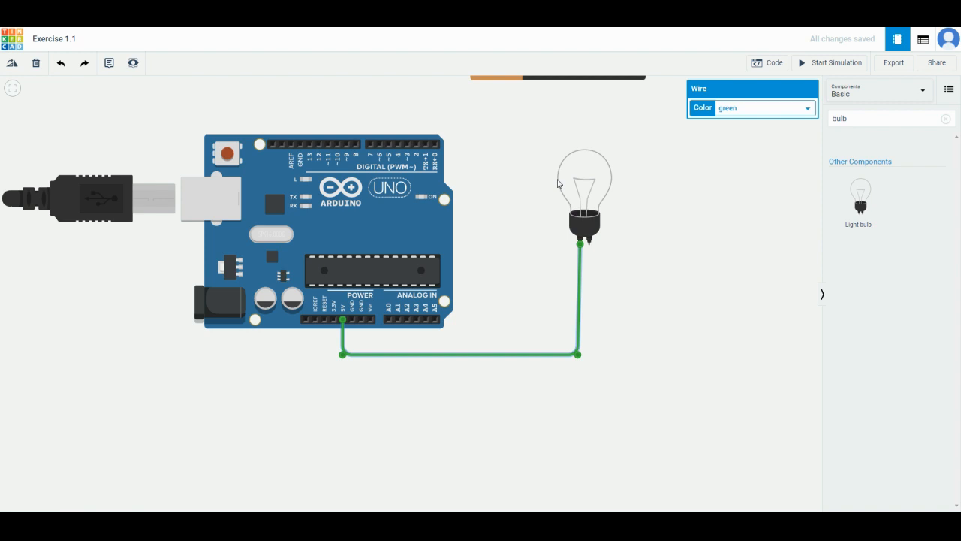
mouse_move(351, 315)
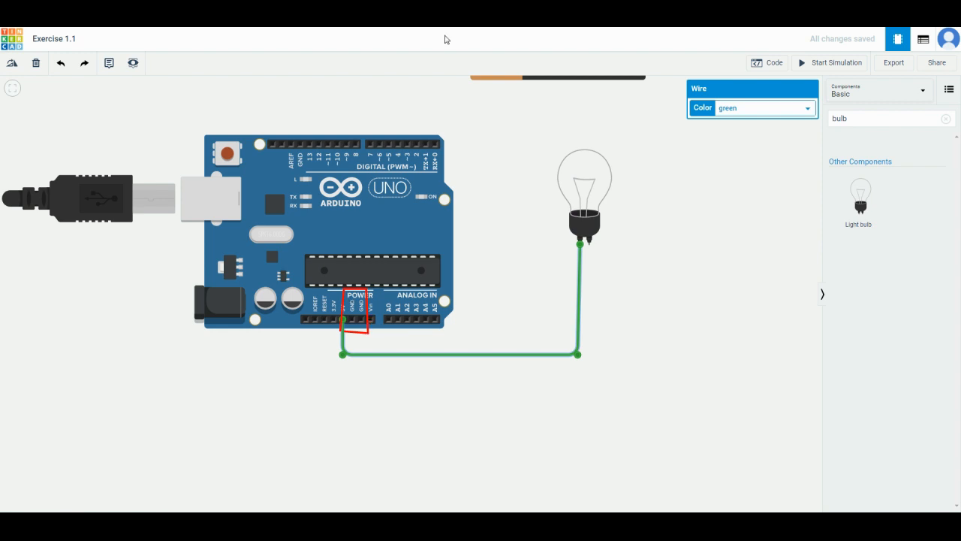
mouse_move(489, 354)
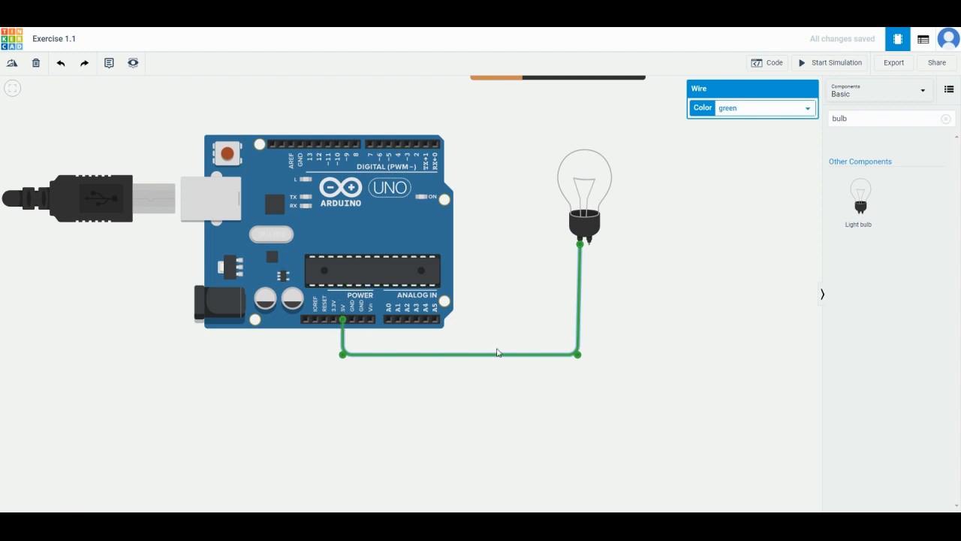
mouse_move(360, 321)
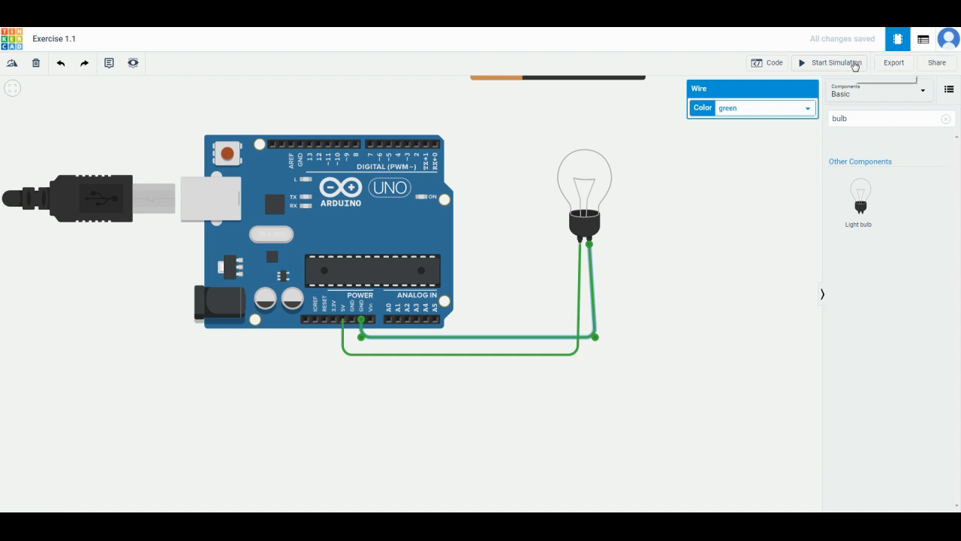
click(829, 62)
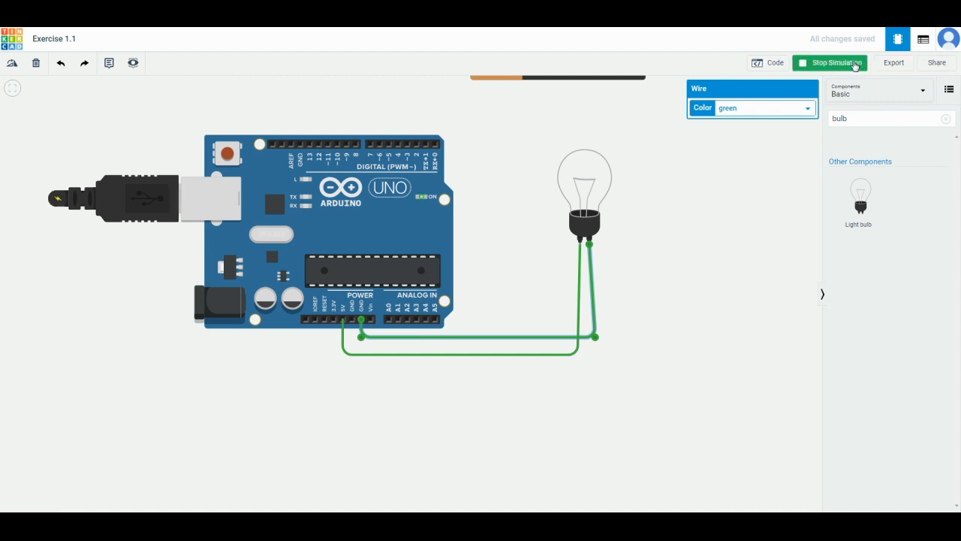
click(830, 62)
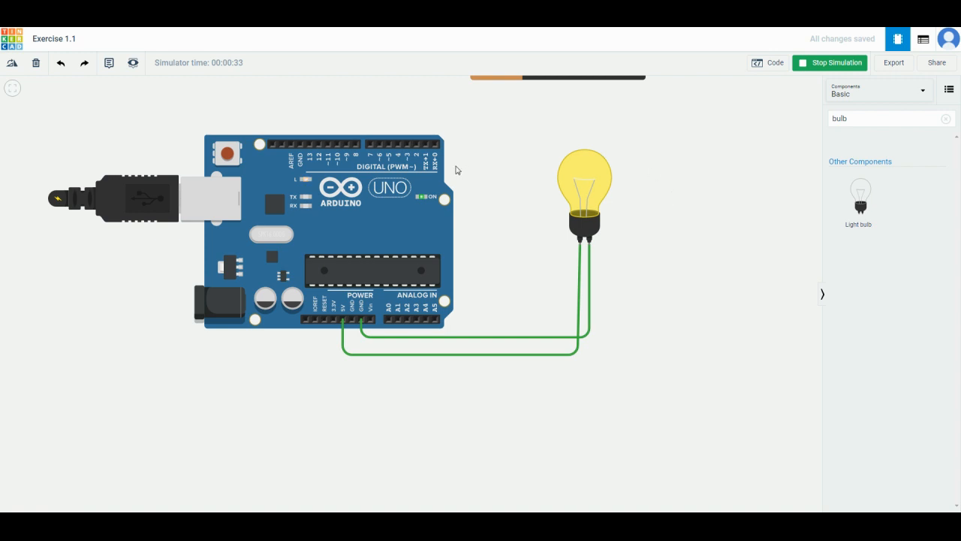
mouse_move(142, 155)
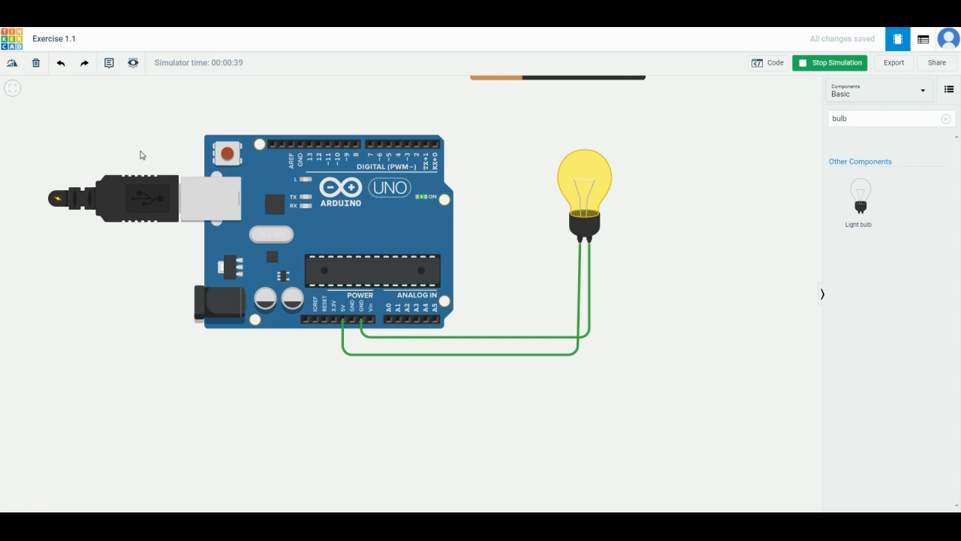
mouse_move(631, 159)
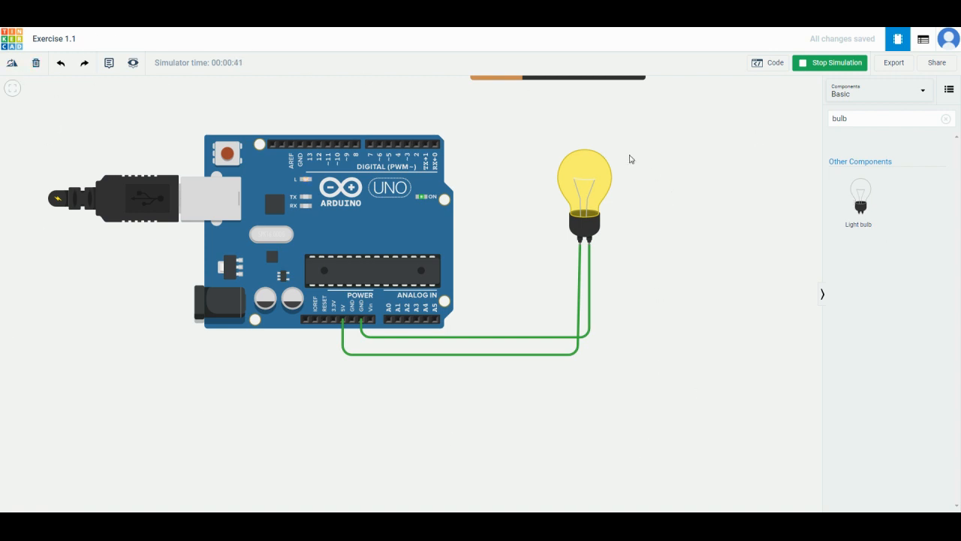
mouse_move(688, 320)
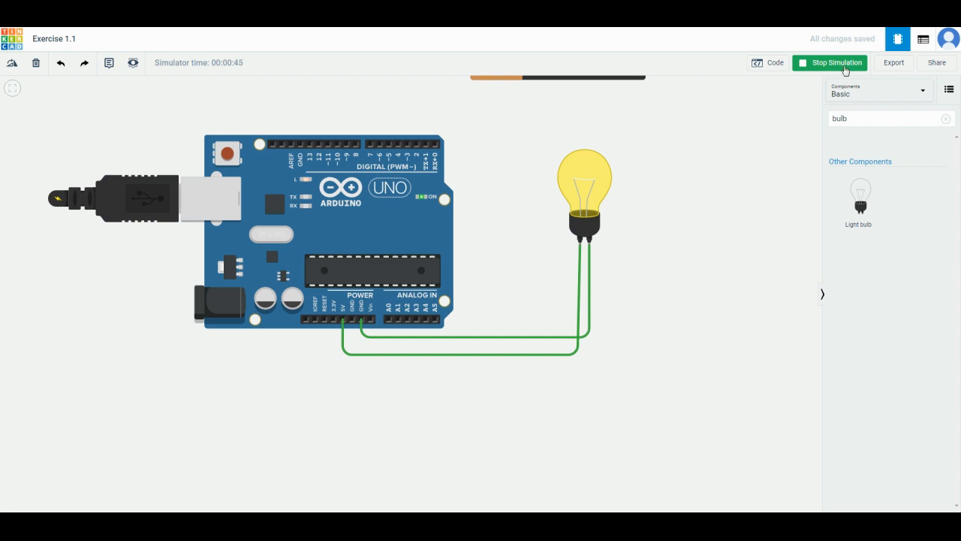
click(830, 63)
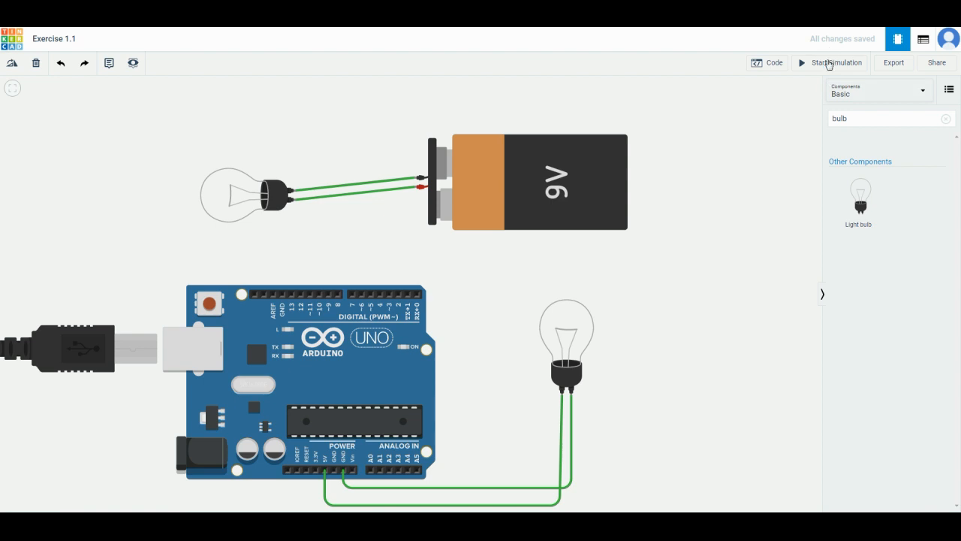
click(835, 62)
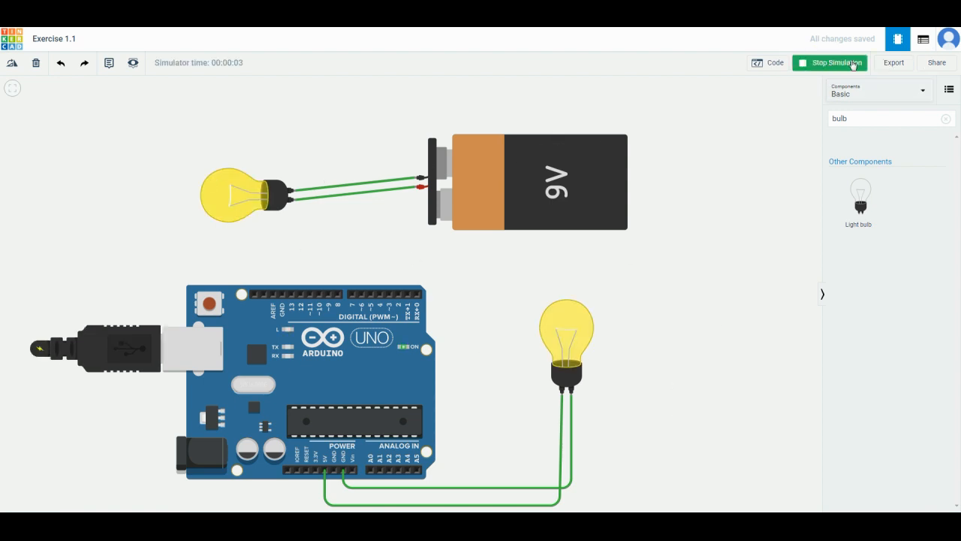
click(830, 62)
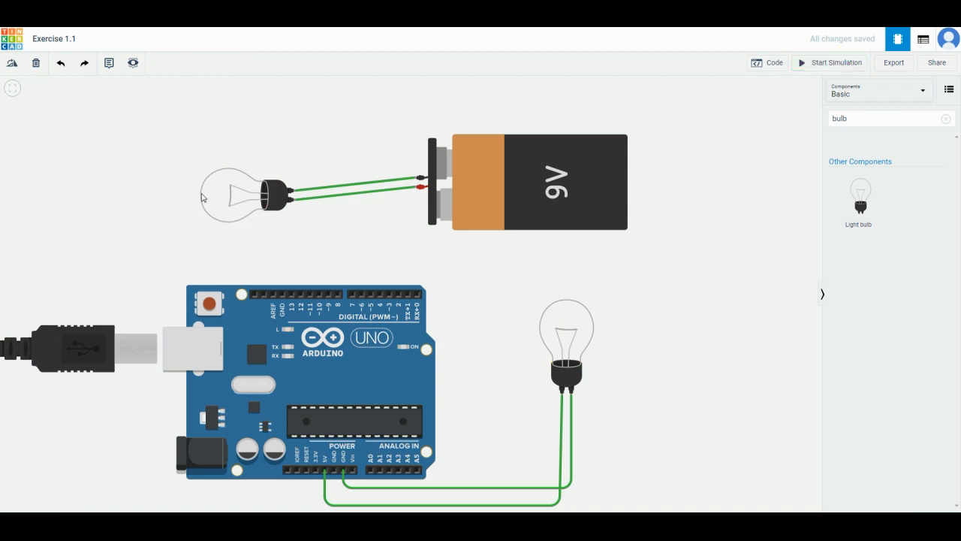
click(240, 191)
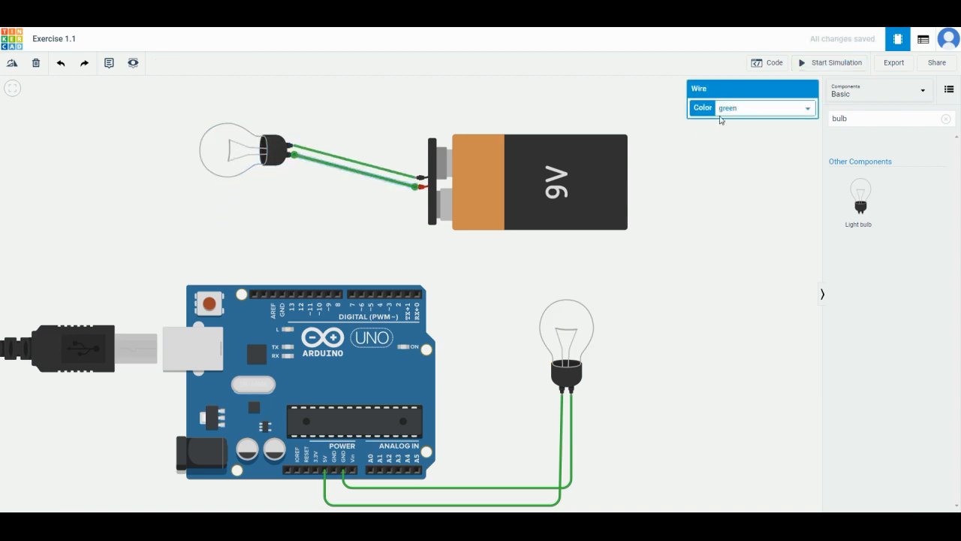
mouse_move(667, 361)
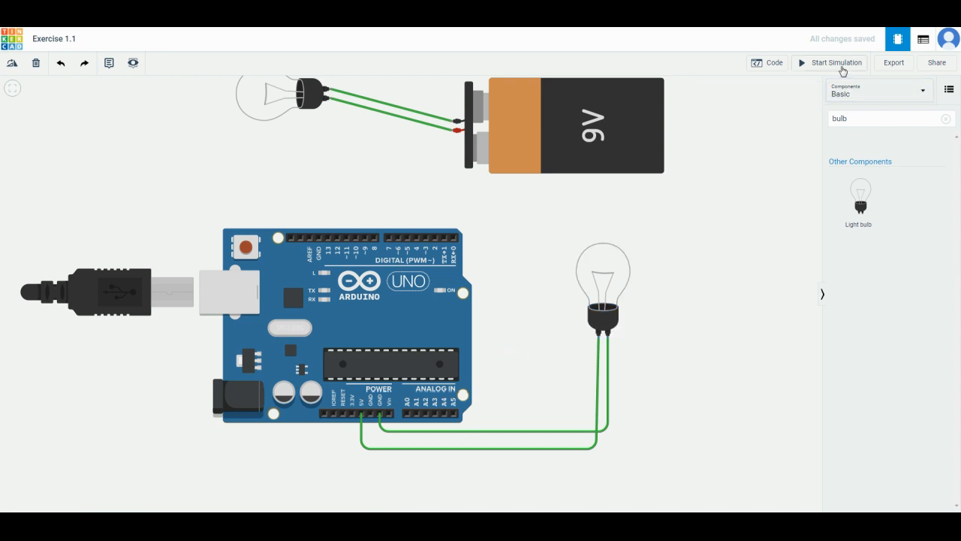
click(830, 62)
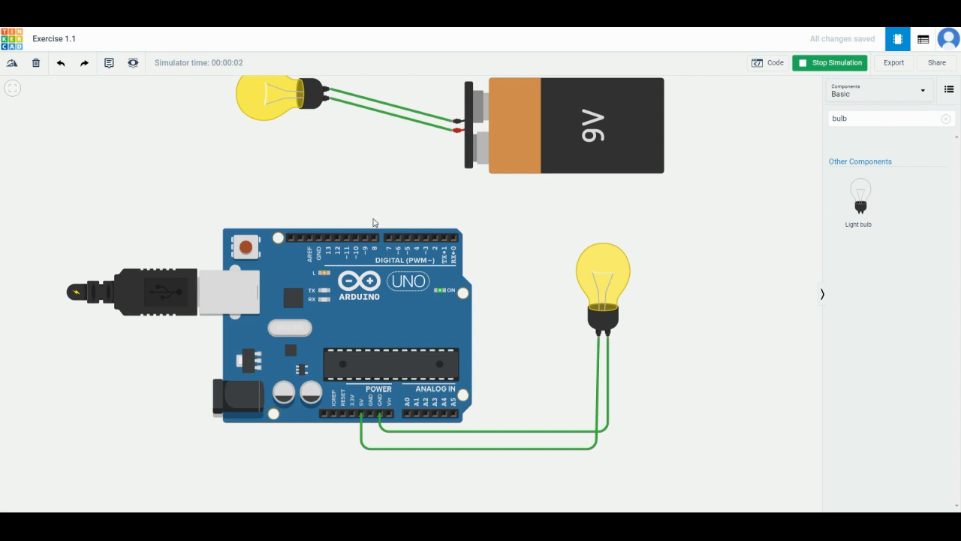
mouse_move(686, 246)
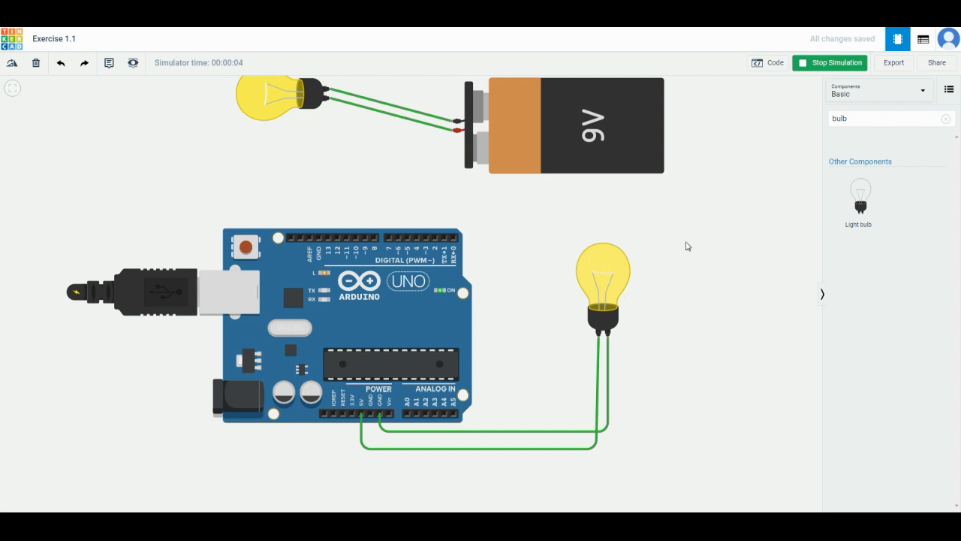
click(830, 62)
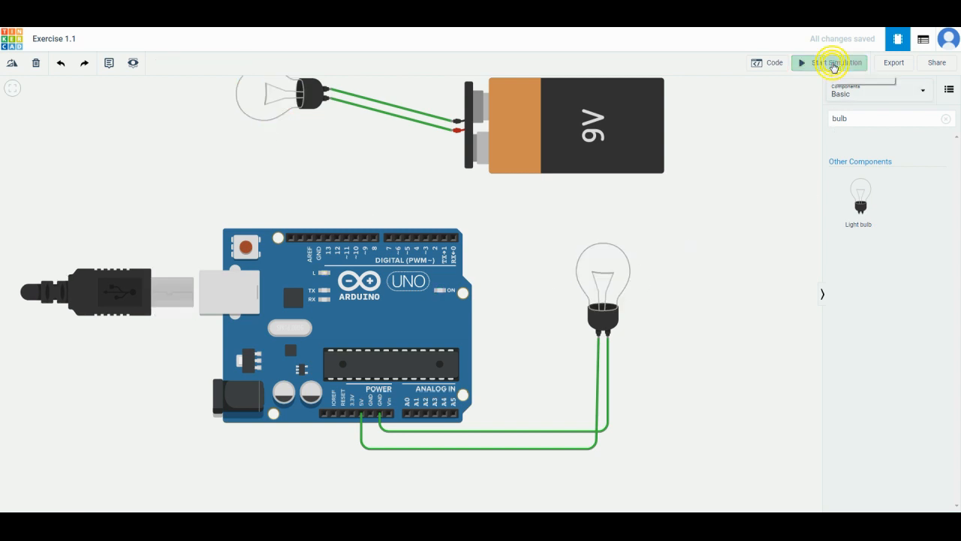
- Exit the editor to the Circuits dashboard listing Exercise 1.1
click(829, 63)
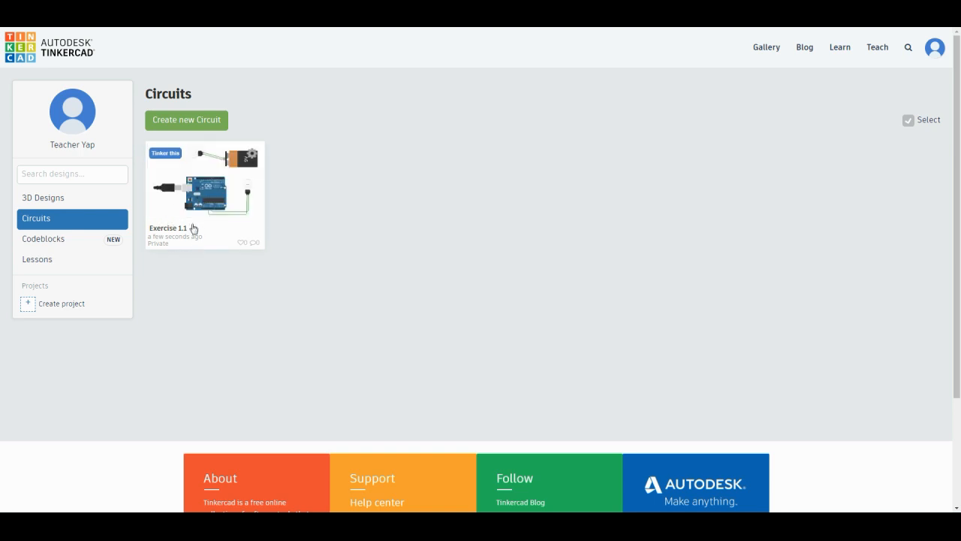
mouse_move(171, 234)
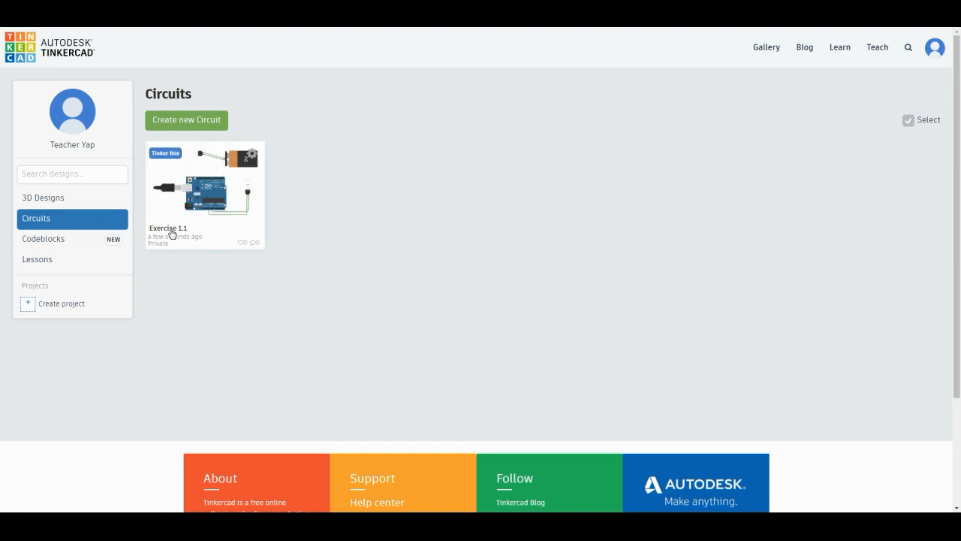